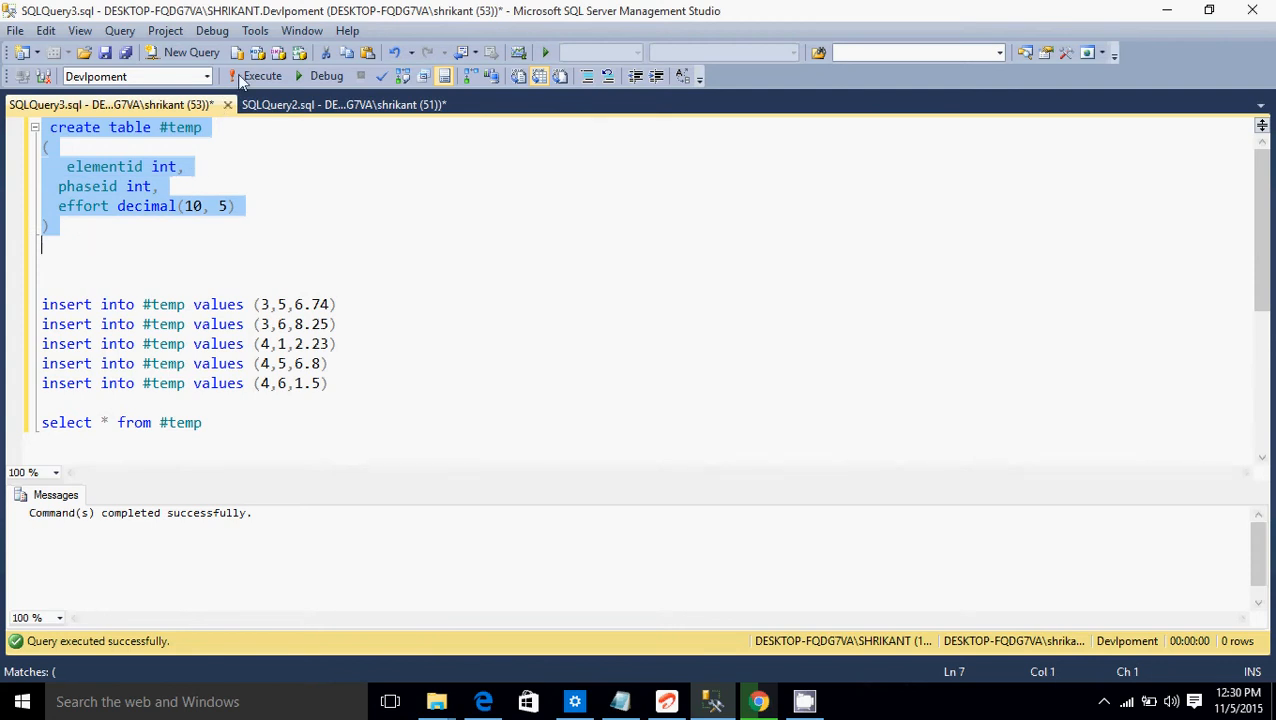
mouse_move(260, 76)
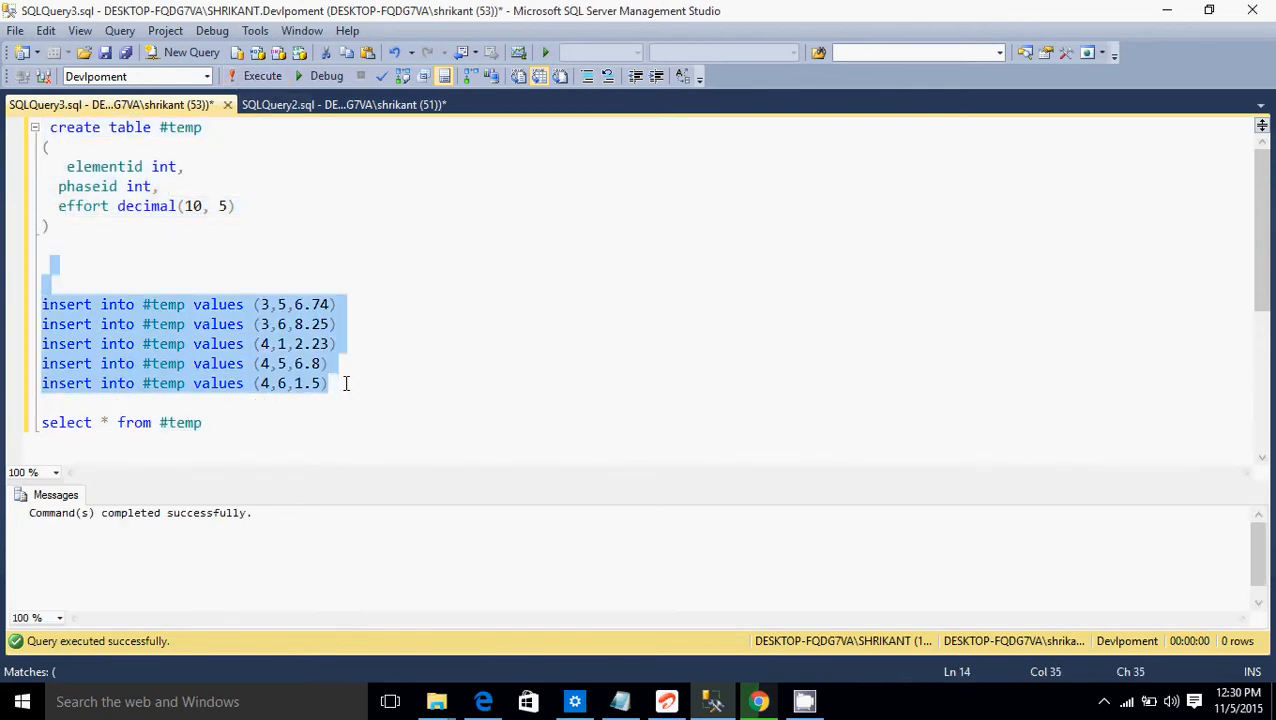
Step: Execute the five insert statements, then run 'select * from #temp' to return its rows
click(260, 76)
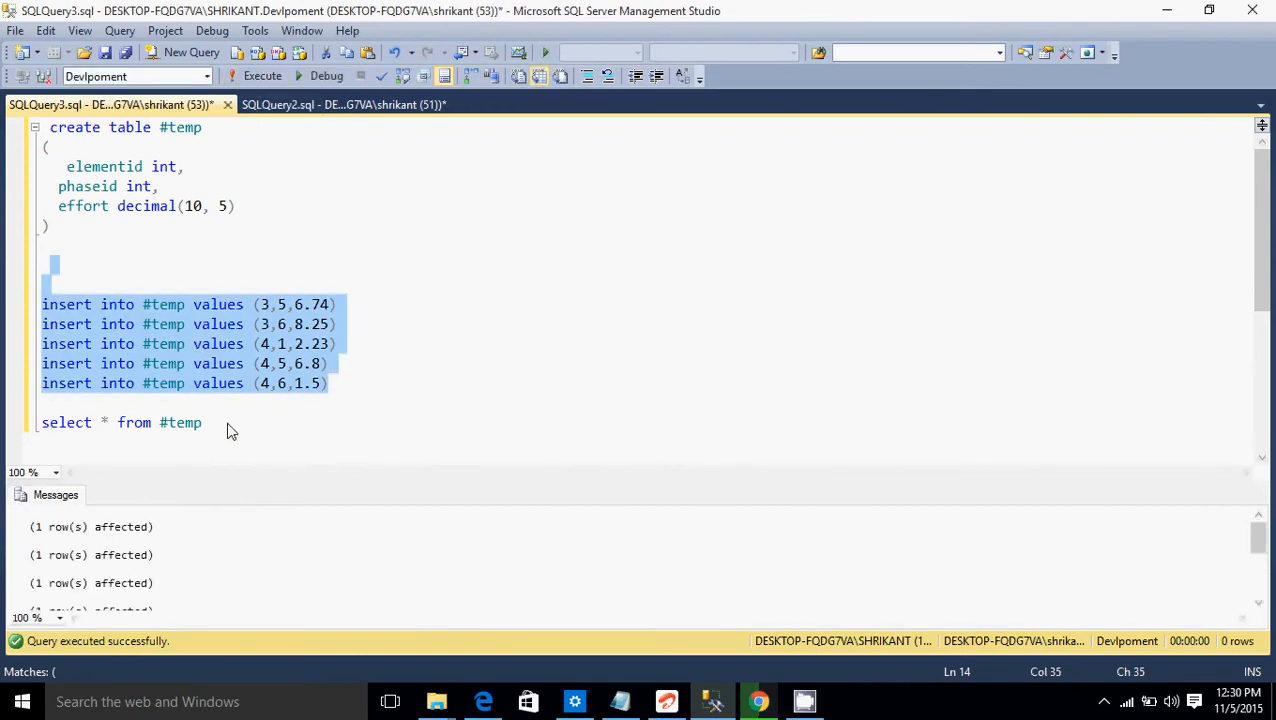
click(200, 422)
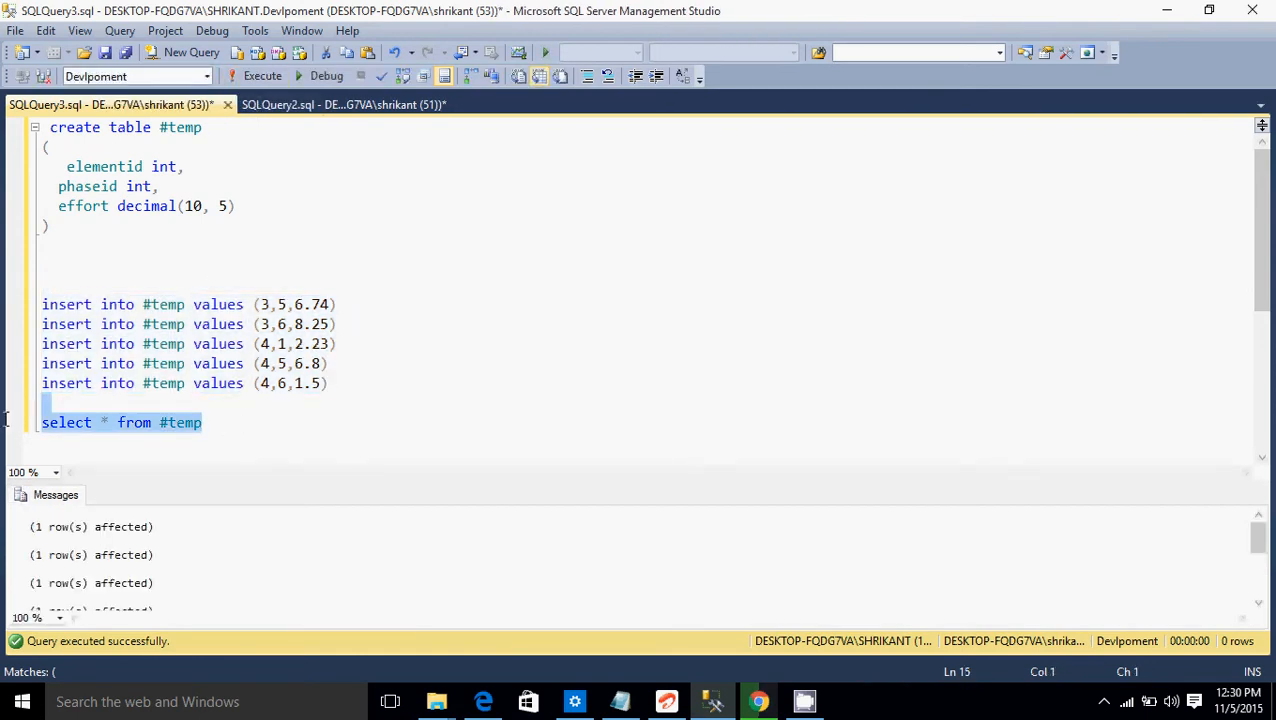
click(256, 76)
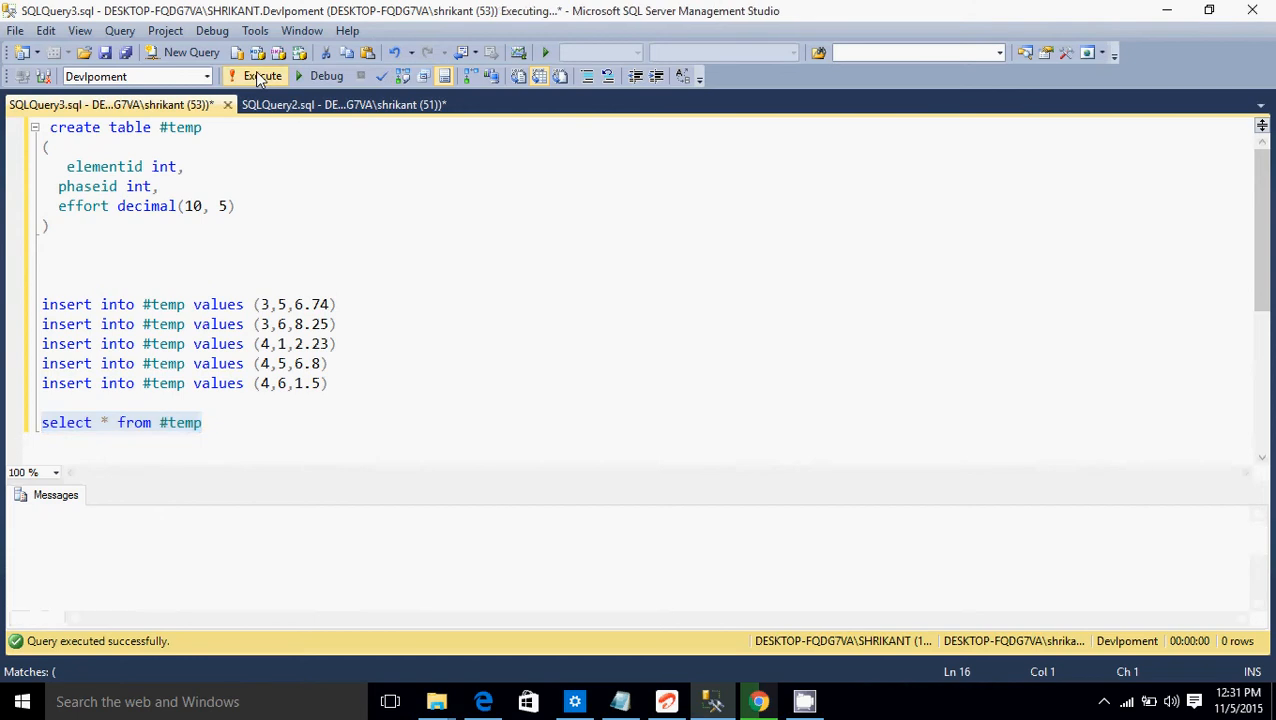
click(262, 76)
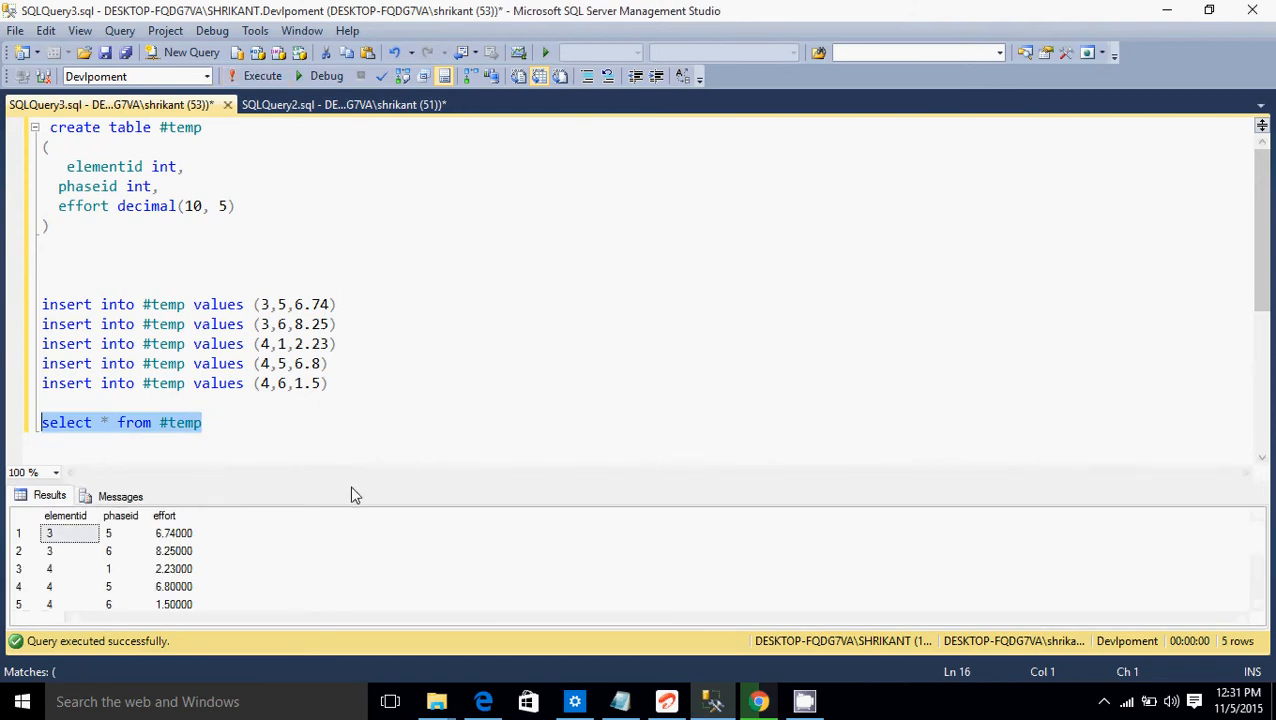
mouse_move(356, 482)
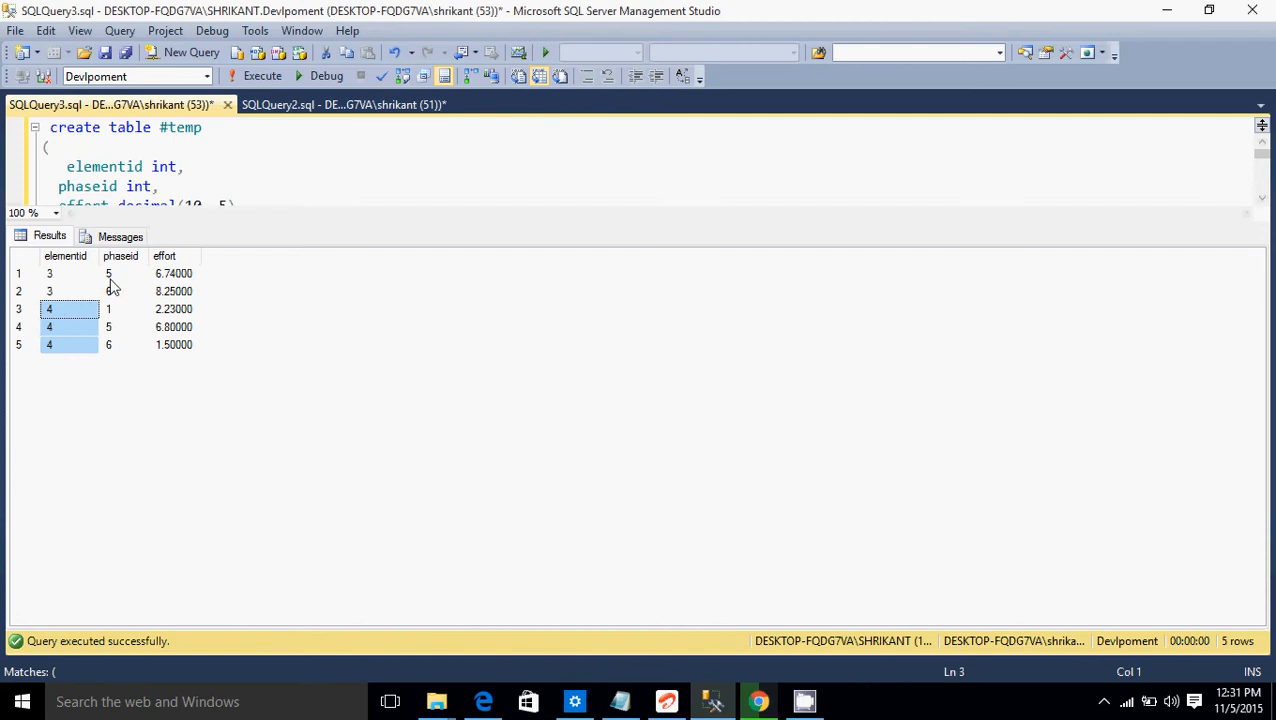
Step: Examine the phaseid values 1 and 6 and the rows belonging to element 4 in the results
click(108, 308)
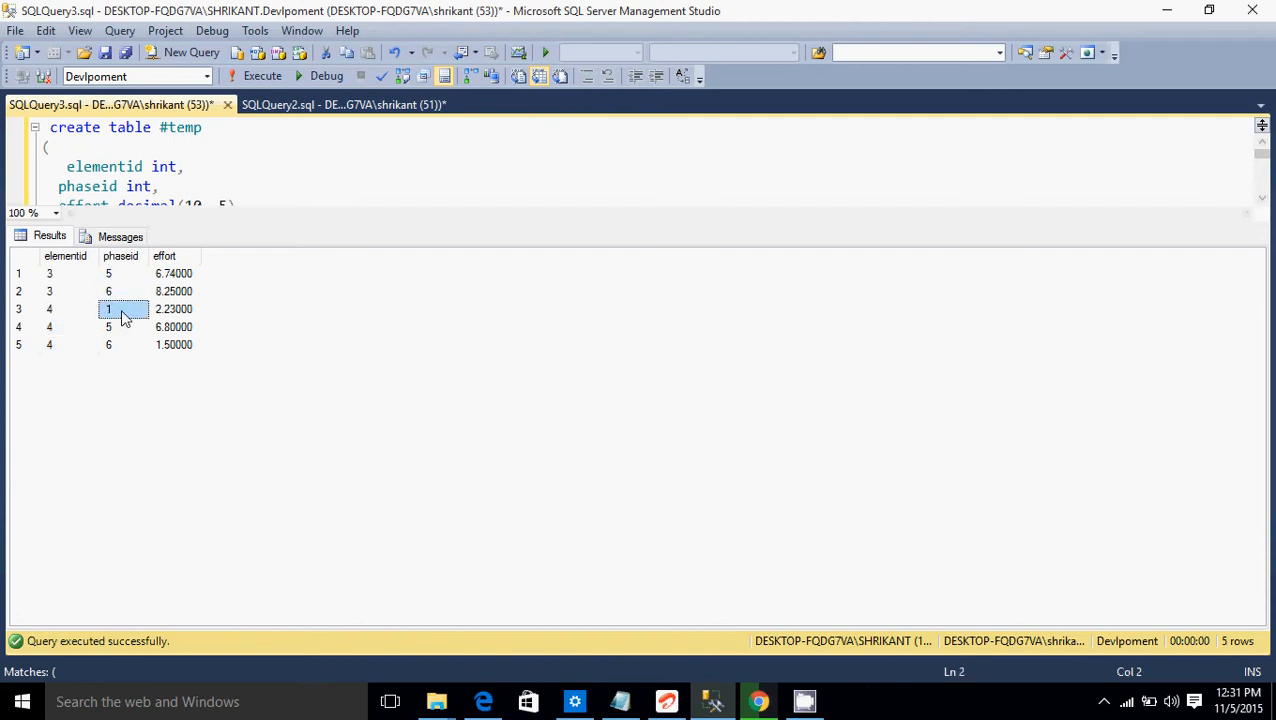
click(108, 344)
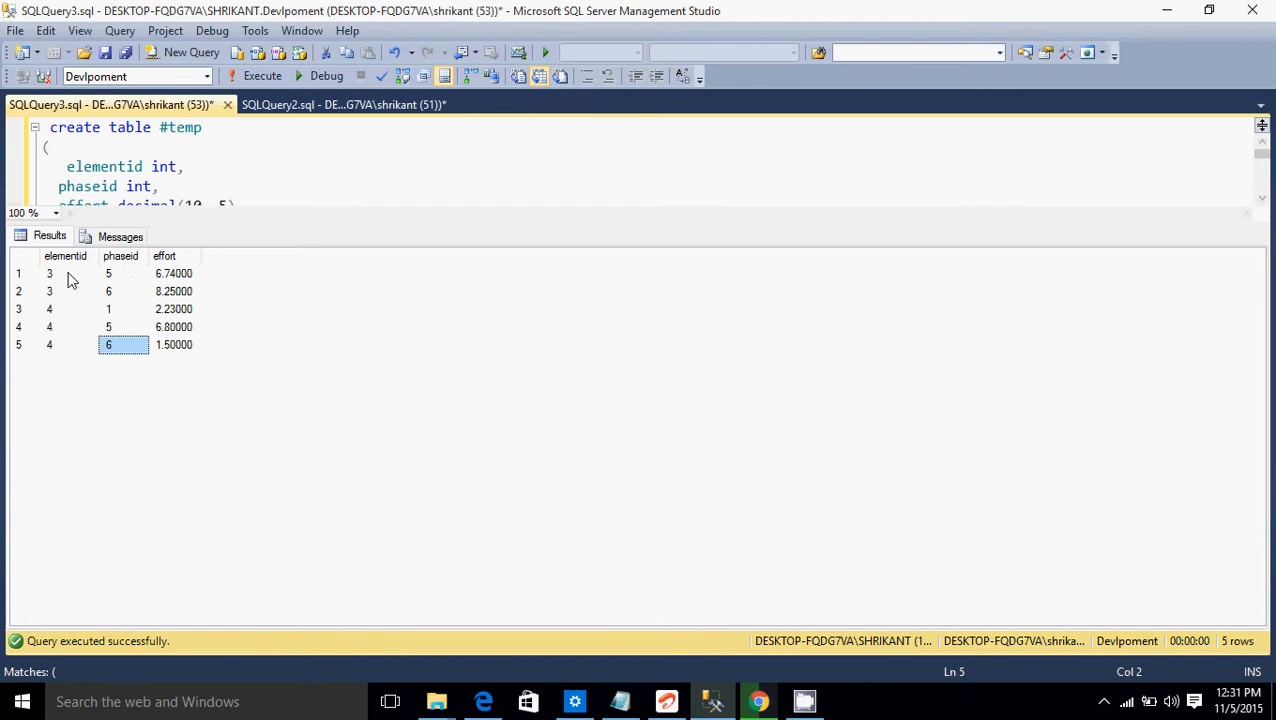
mouse_move(76, 278)
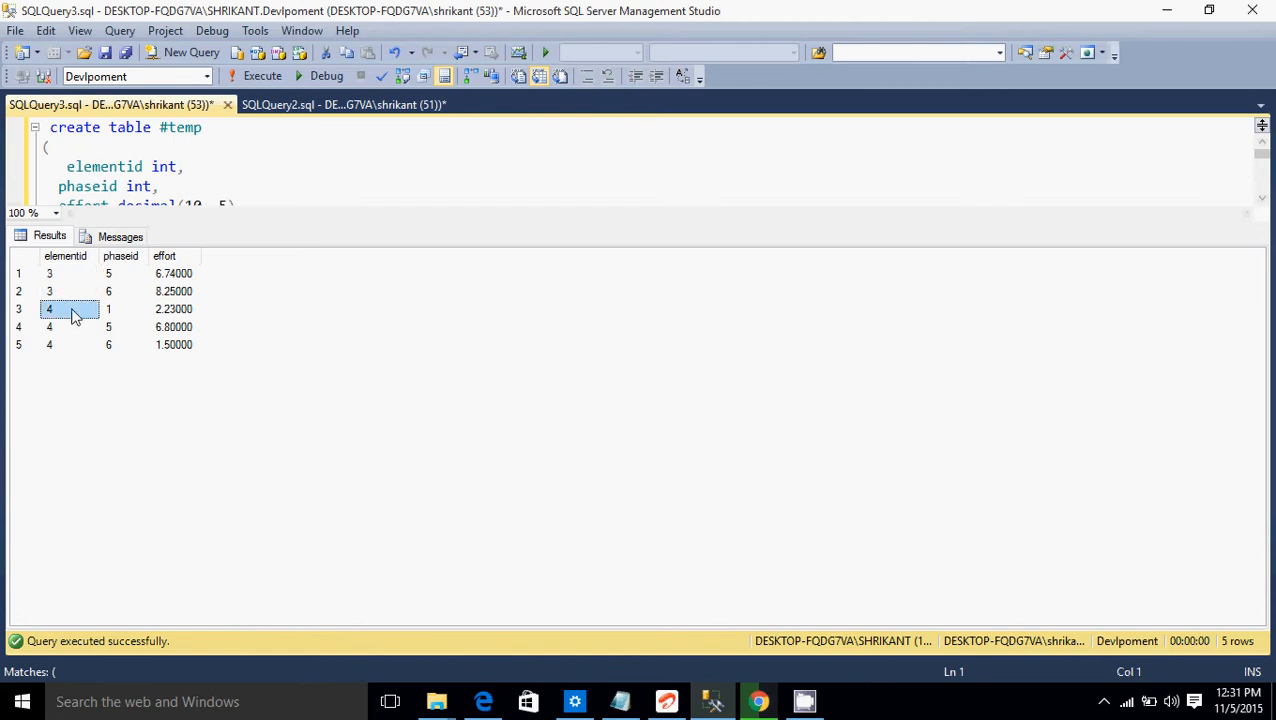
drag(48, 308, 48, 344)
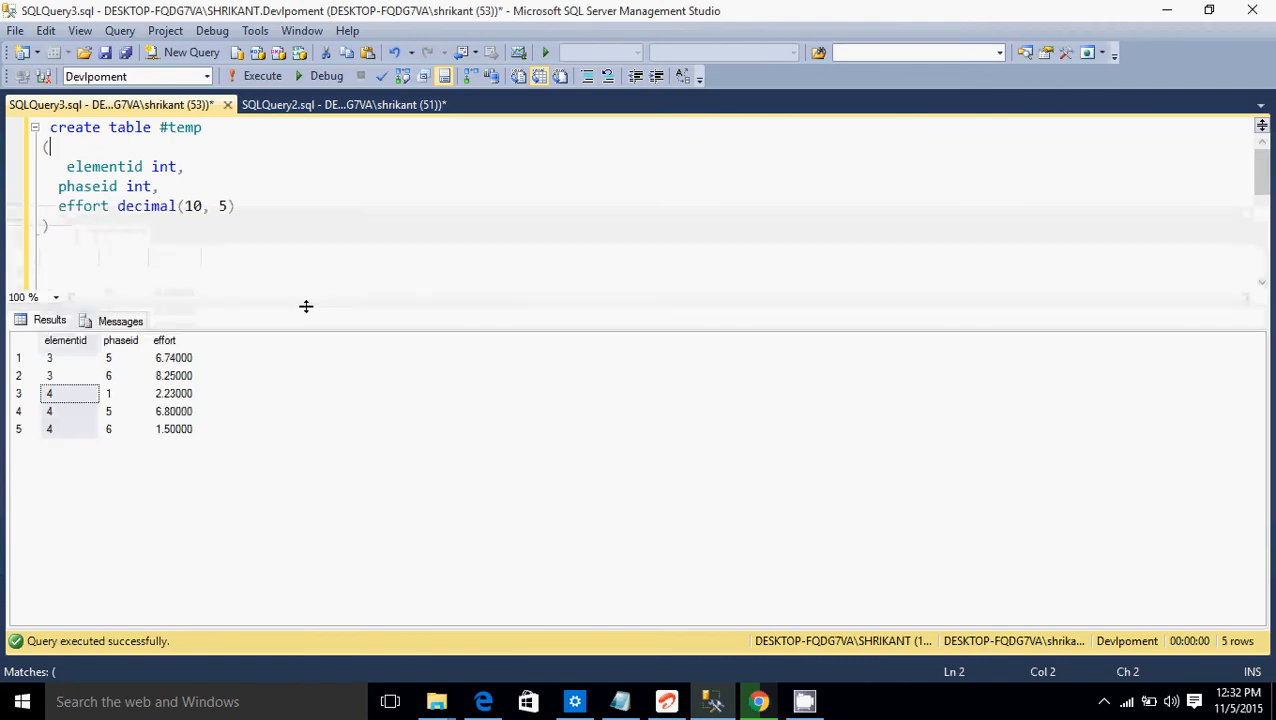
Step: Replace the script with a PIVOT query on #temp for phaseid 1, 5 and 6 using max(effort)
click(342, 104)
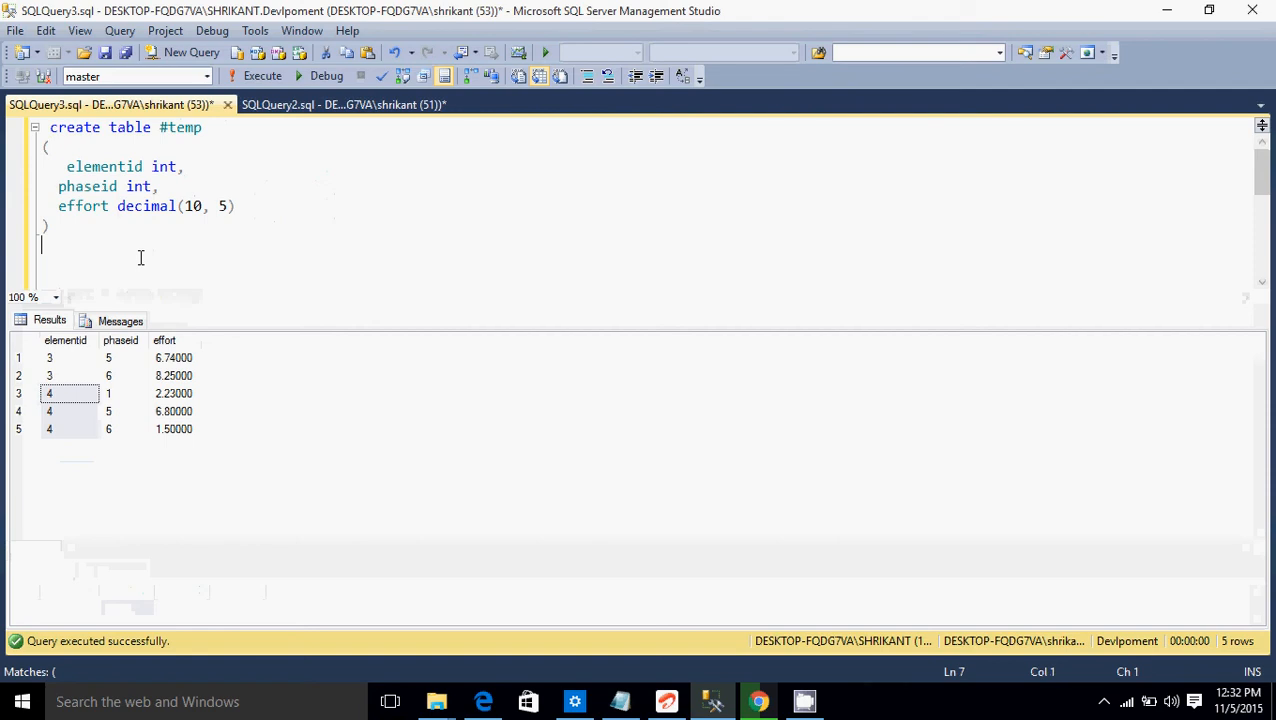
click(136, 76)
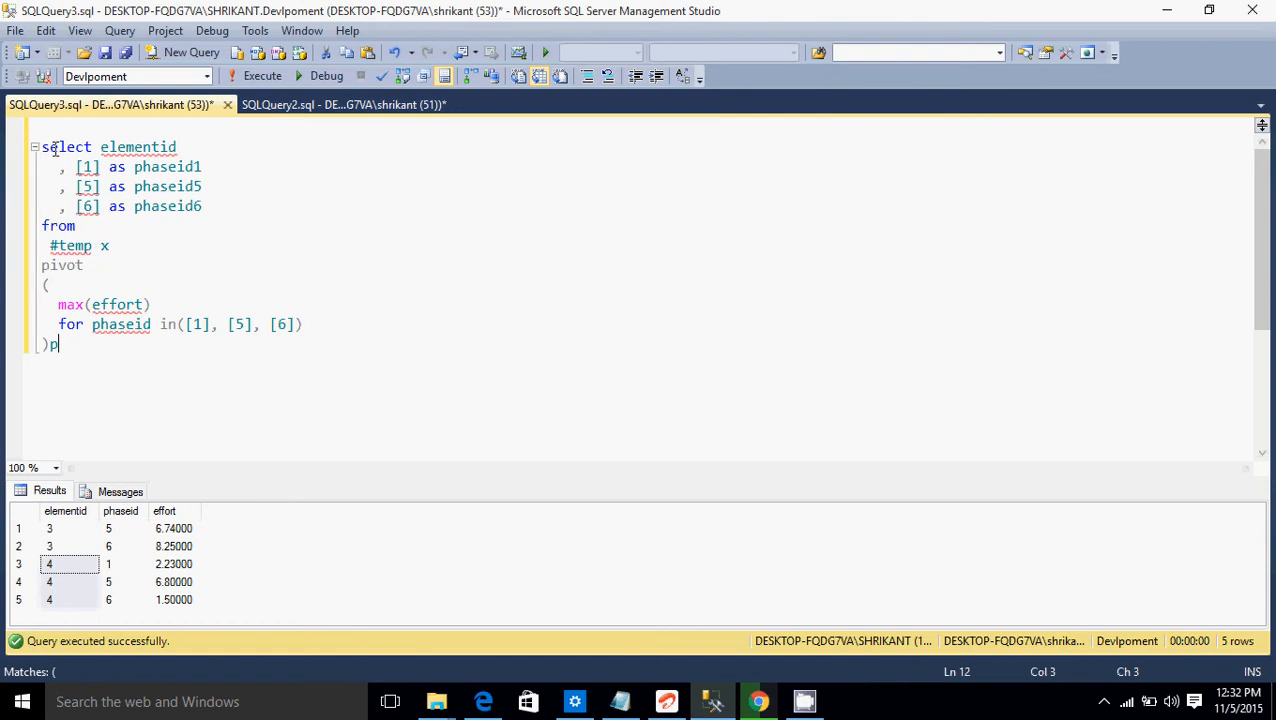
Step: Walk through the query's source table #temp, its alias x and the PIVOT keyword
double_click(56, 224)
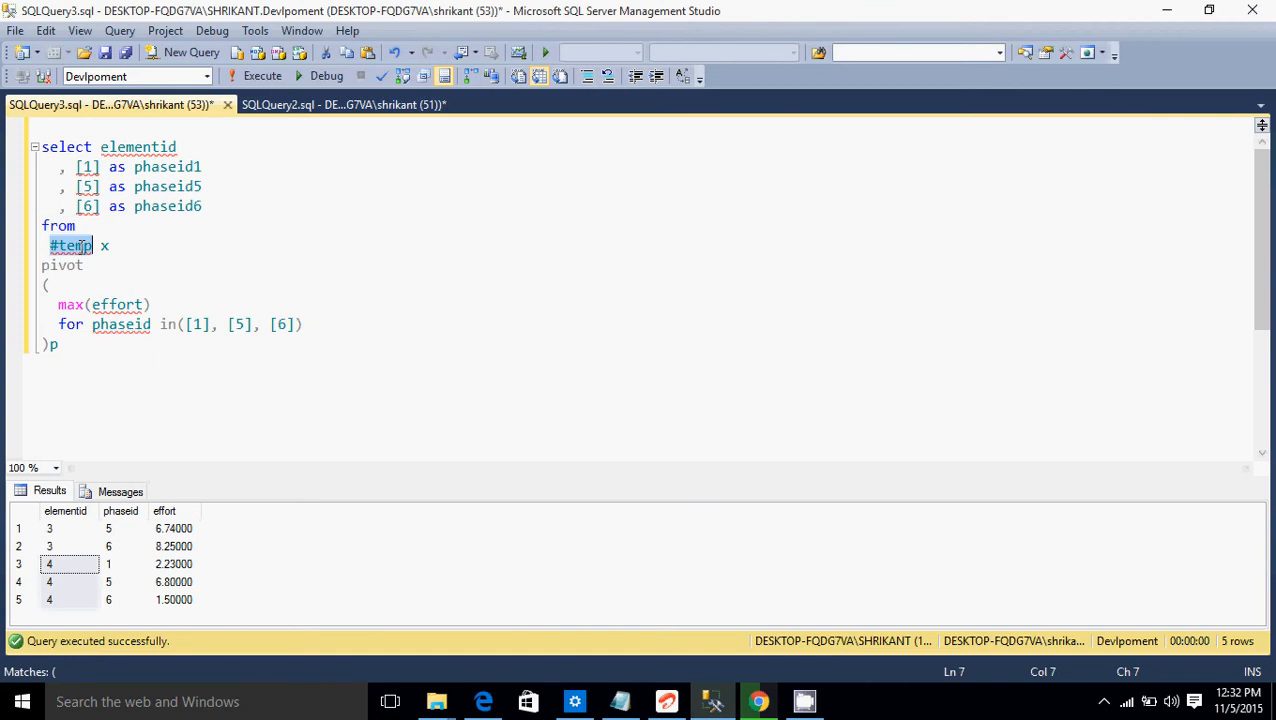
click(84, 244)
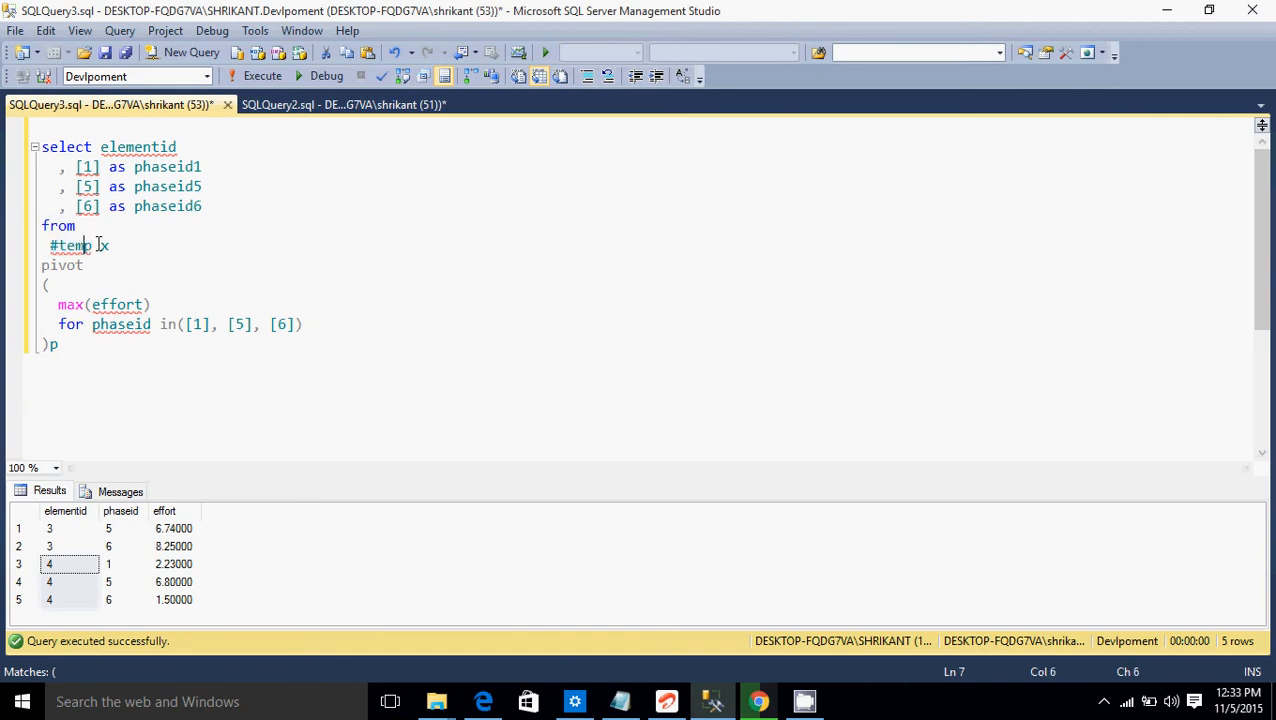
double_click(70, 244)
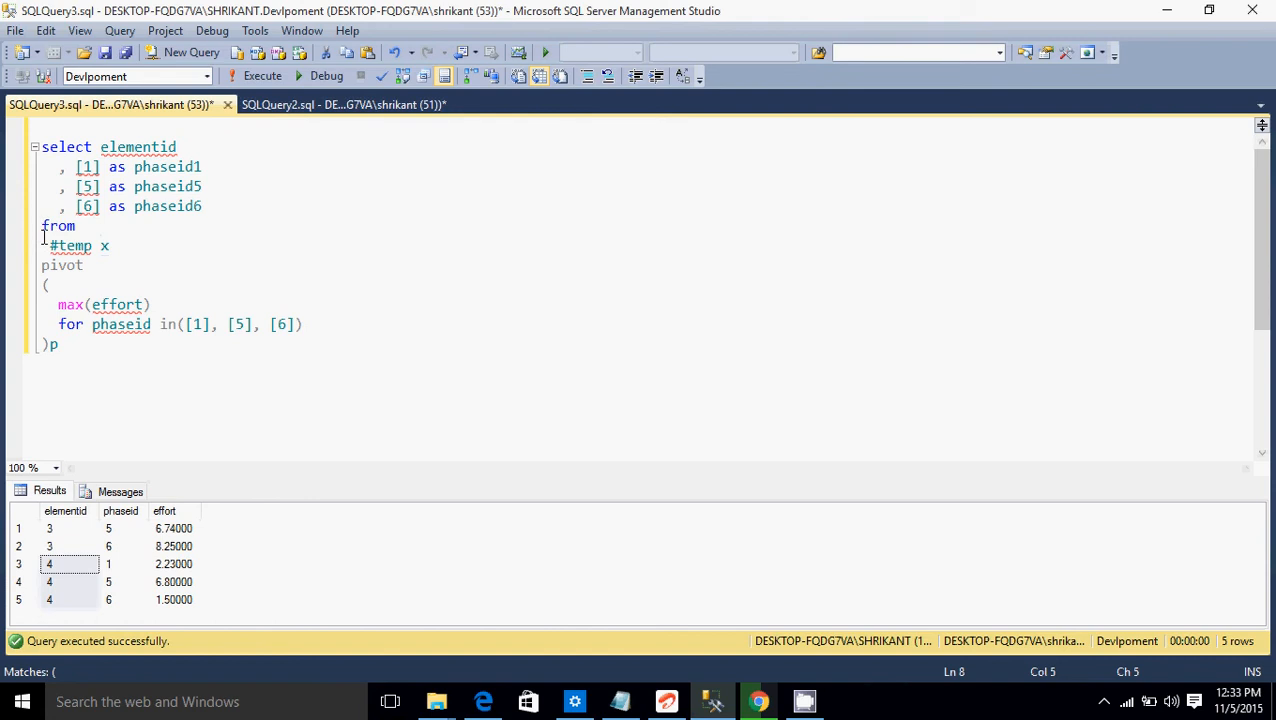
double_click(64, 264)
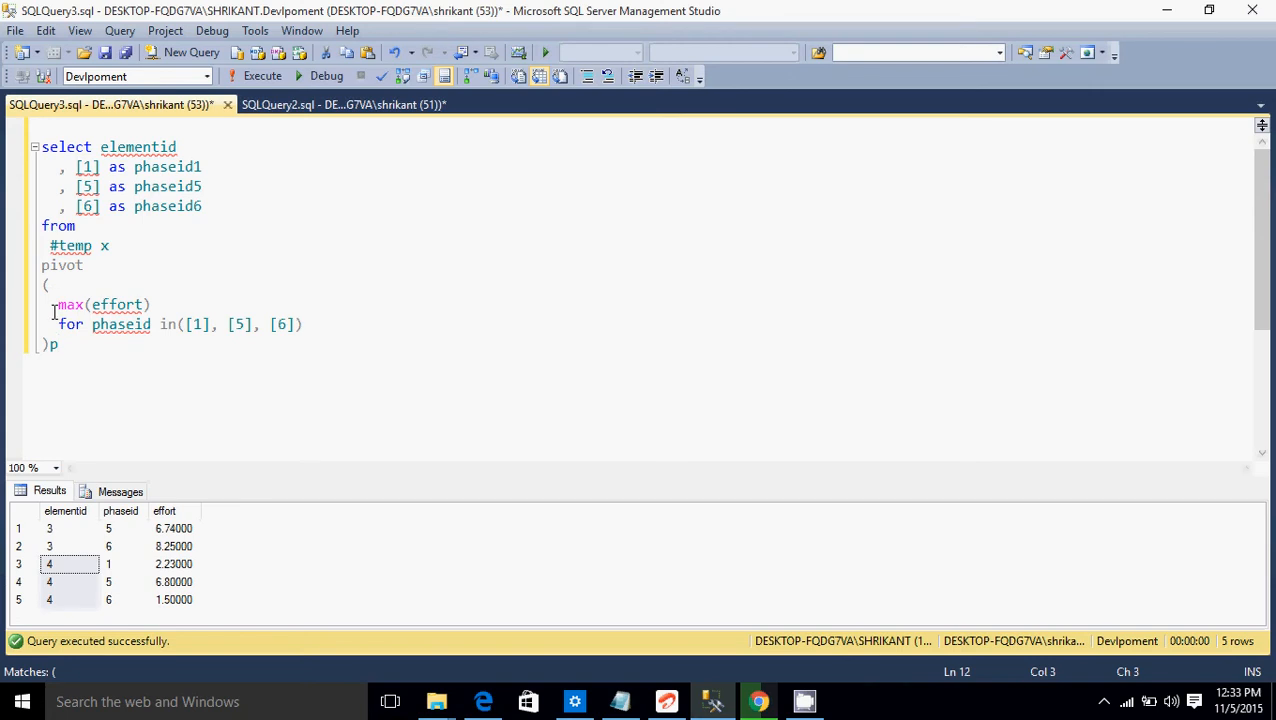
mouse_move(56, 312)
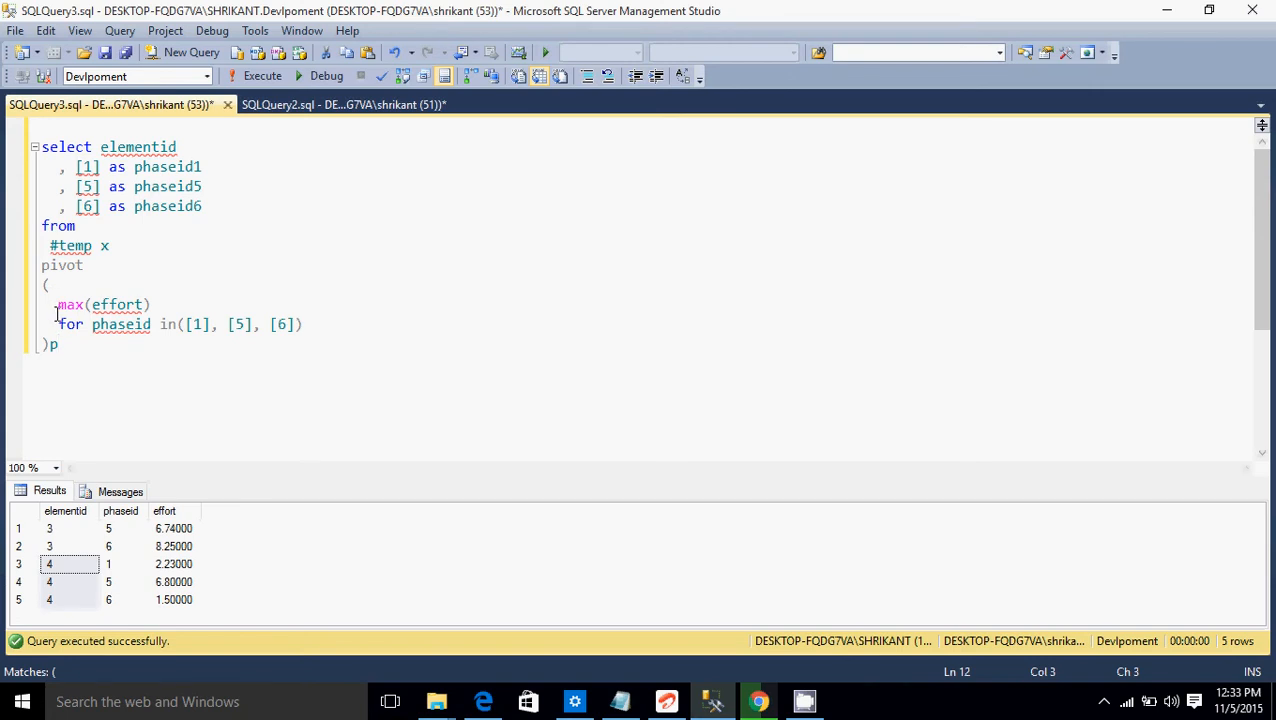
Step: Review the max(effort) aggregate and the phaseid IN list ([1],[5],[6])
double_click(70, 304)
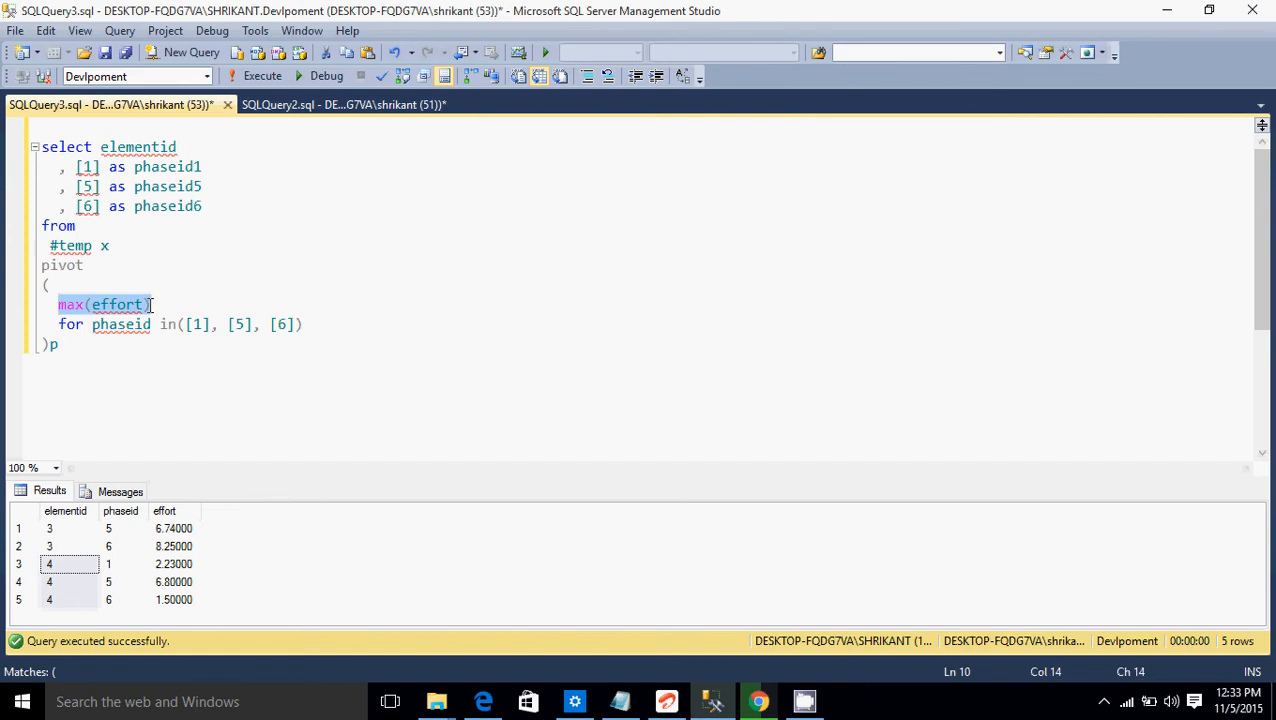
click(174, 528)
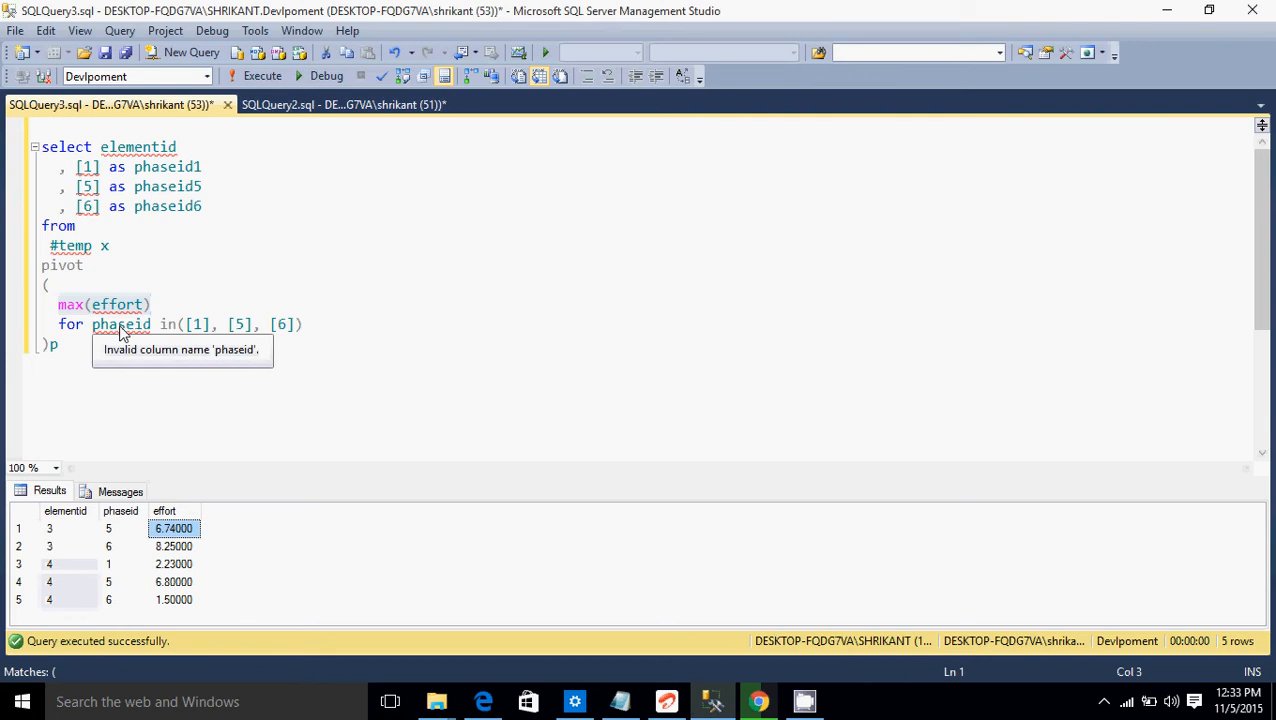
double_click(120, 324)
text(, )
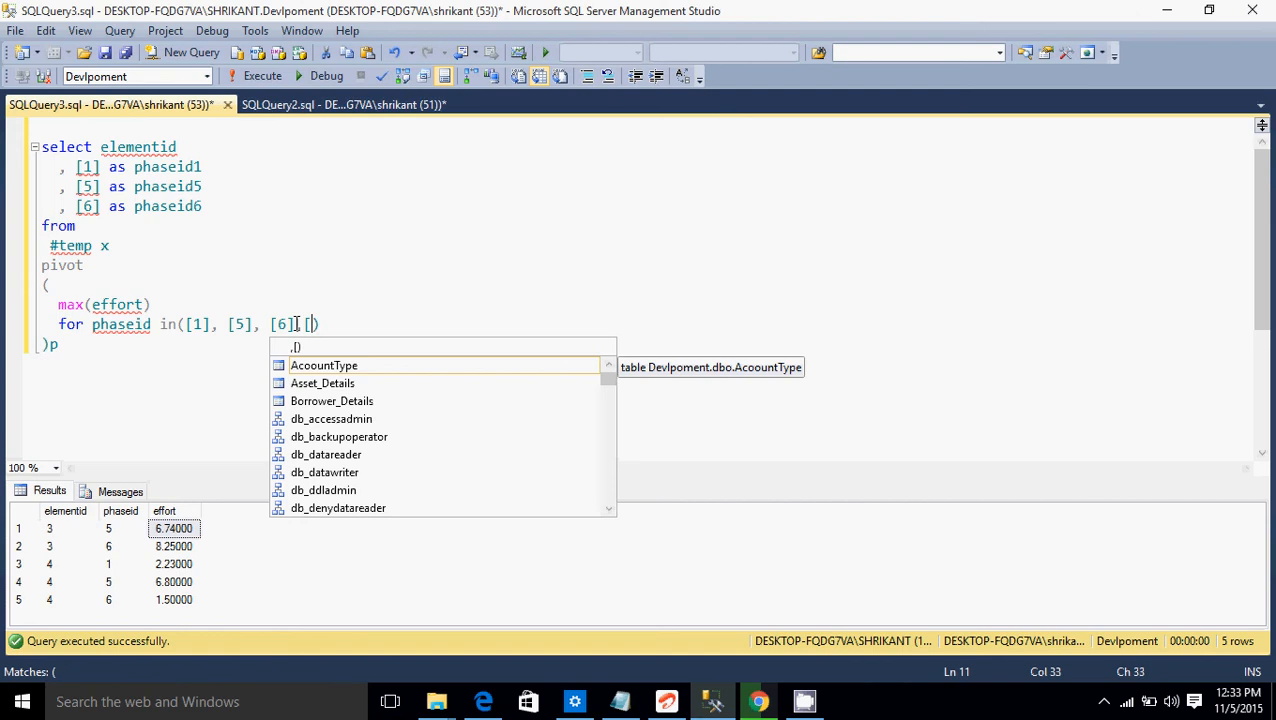
Step: Append [3] to the PIVOT phaseid IN list after [6]
text([3)
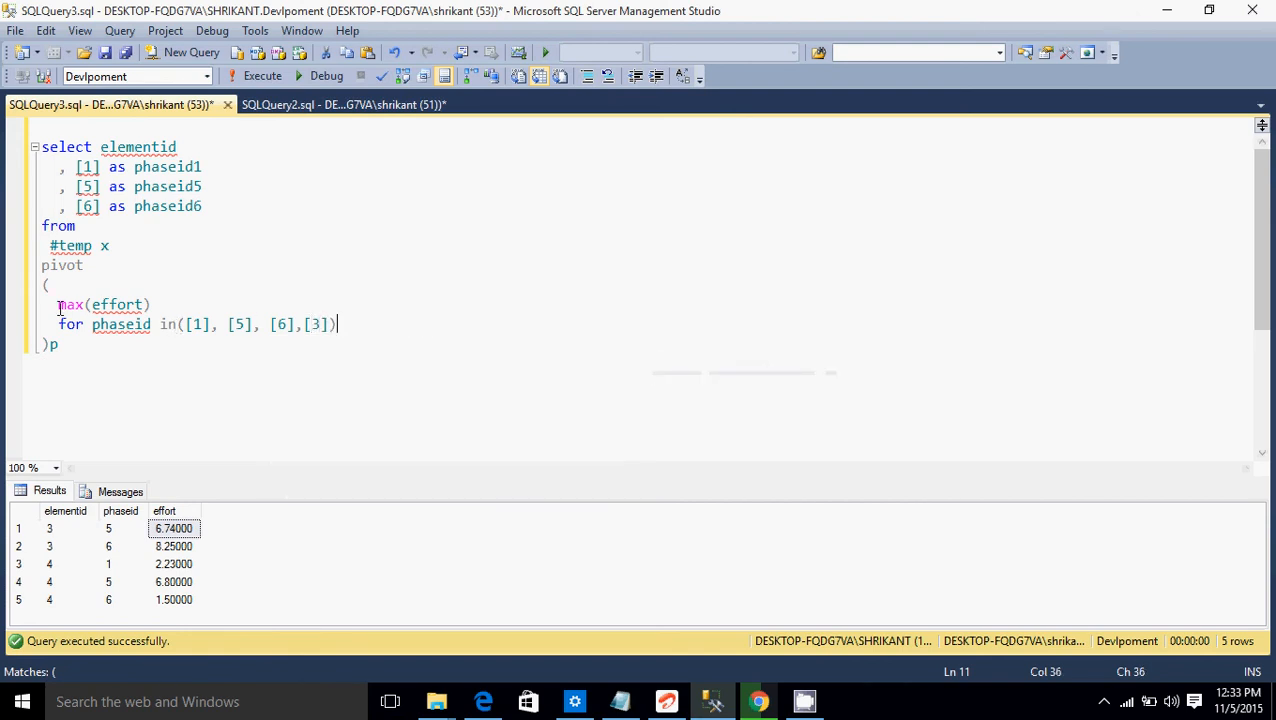
click(186, 324)
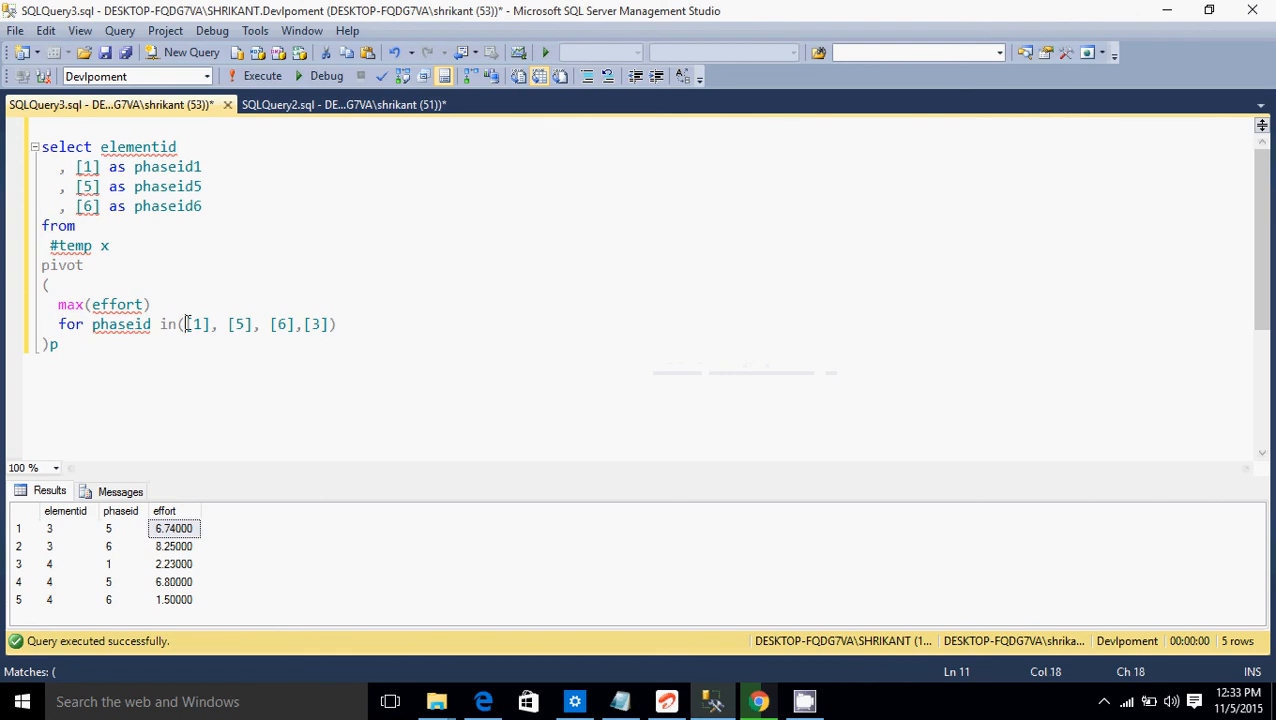
drag(186, 324, 326, 324)
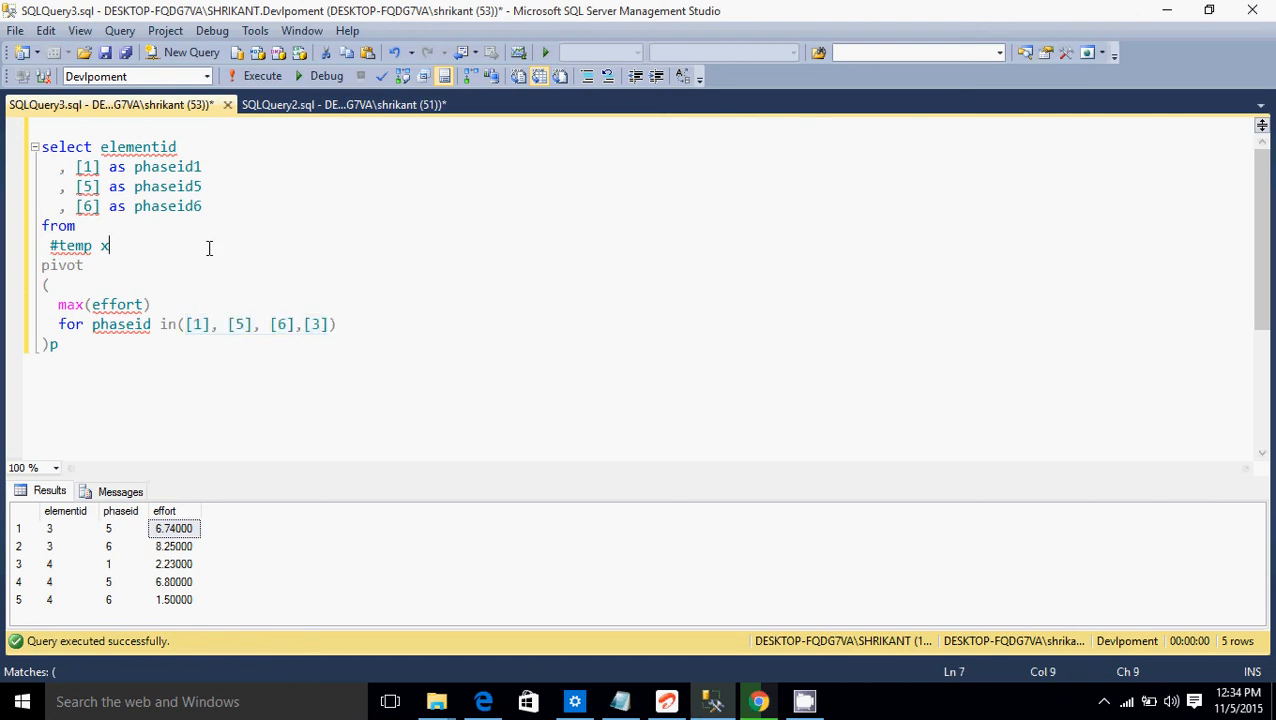
Step: Rewrite the select list as p.* and execute the pivot, returning columns 1, 5, 6, 3
key(ctrl+a)
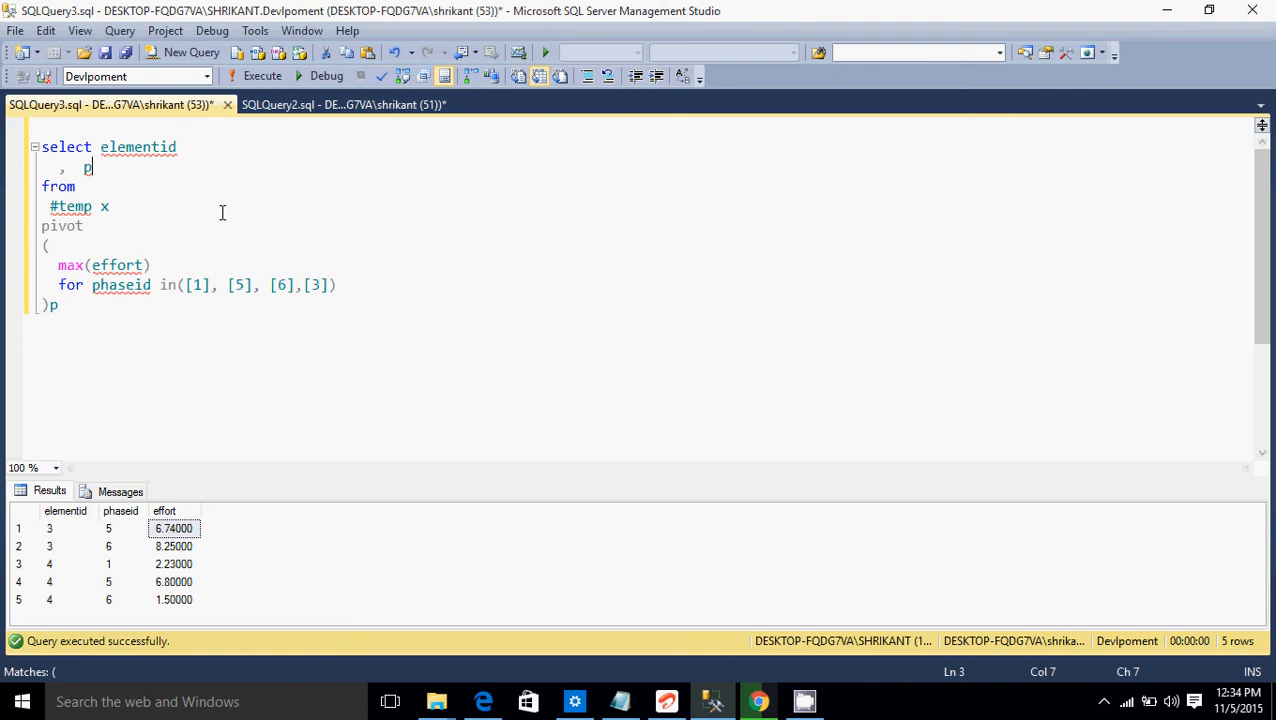
text(.*)
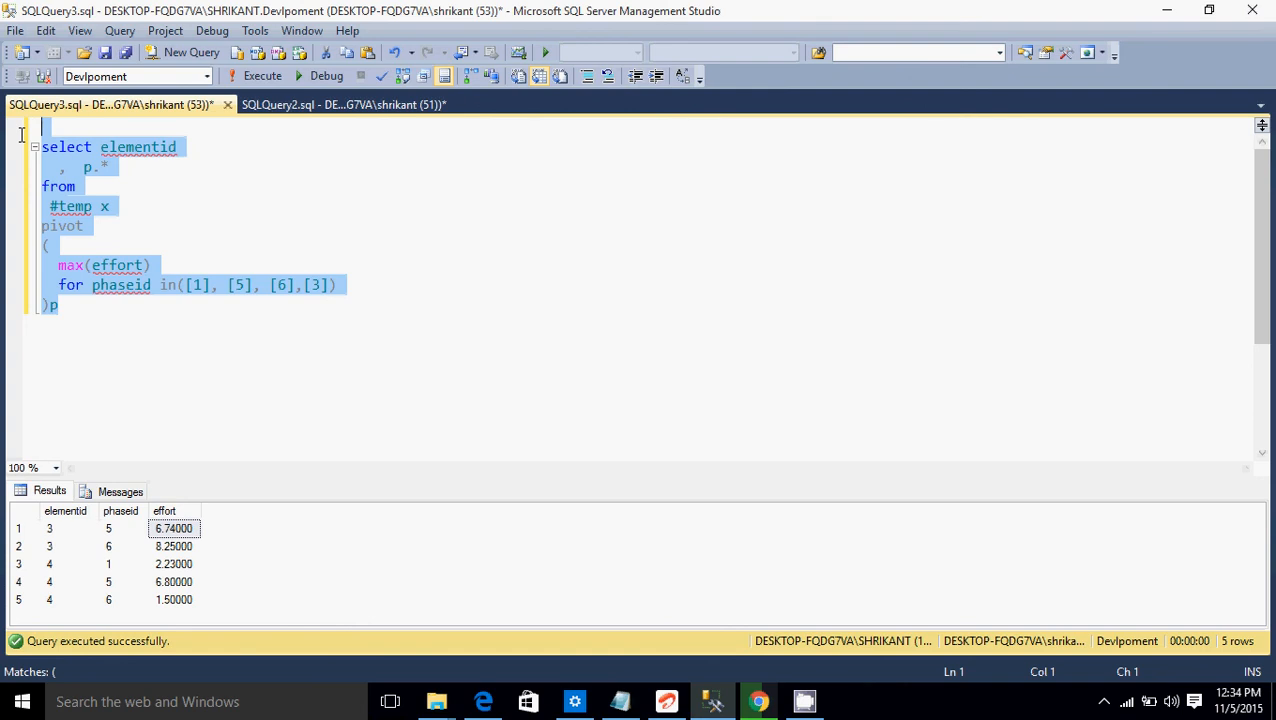
click(260, 76)
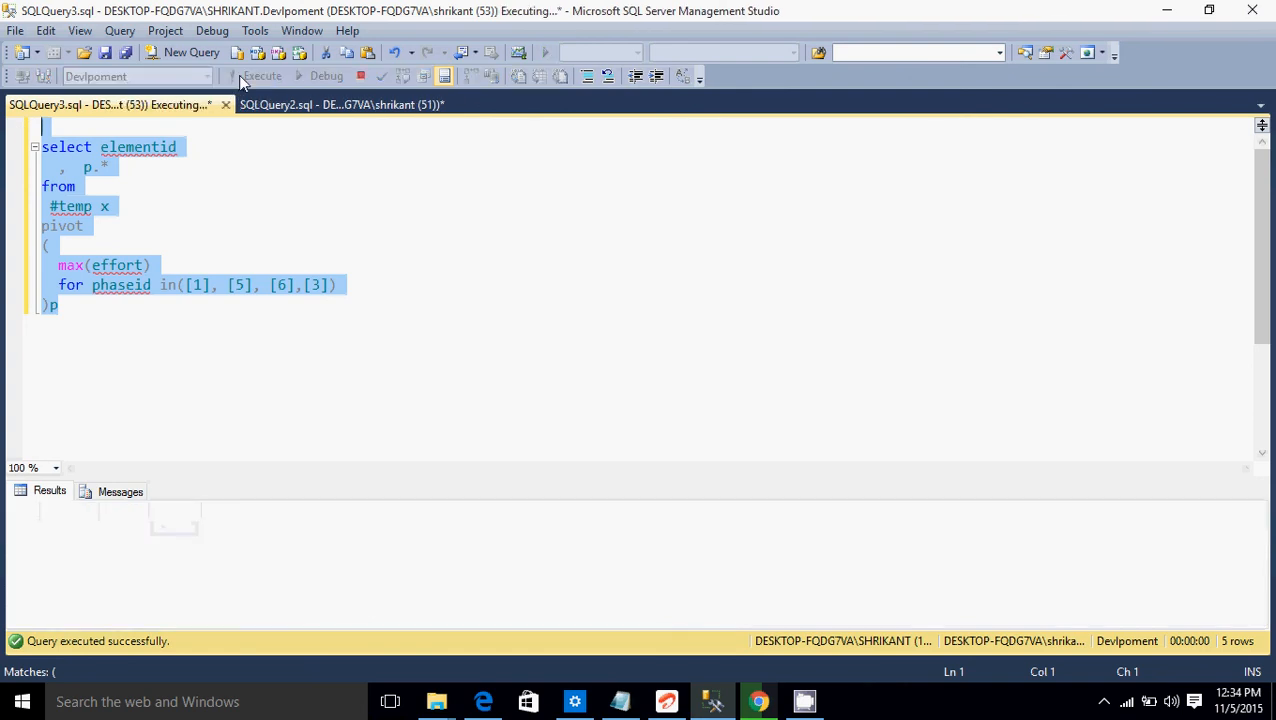
click(260, 76)
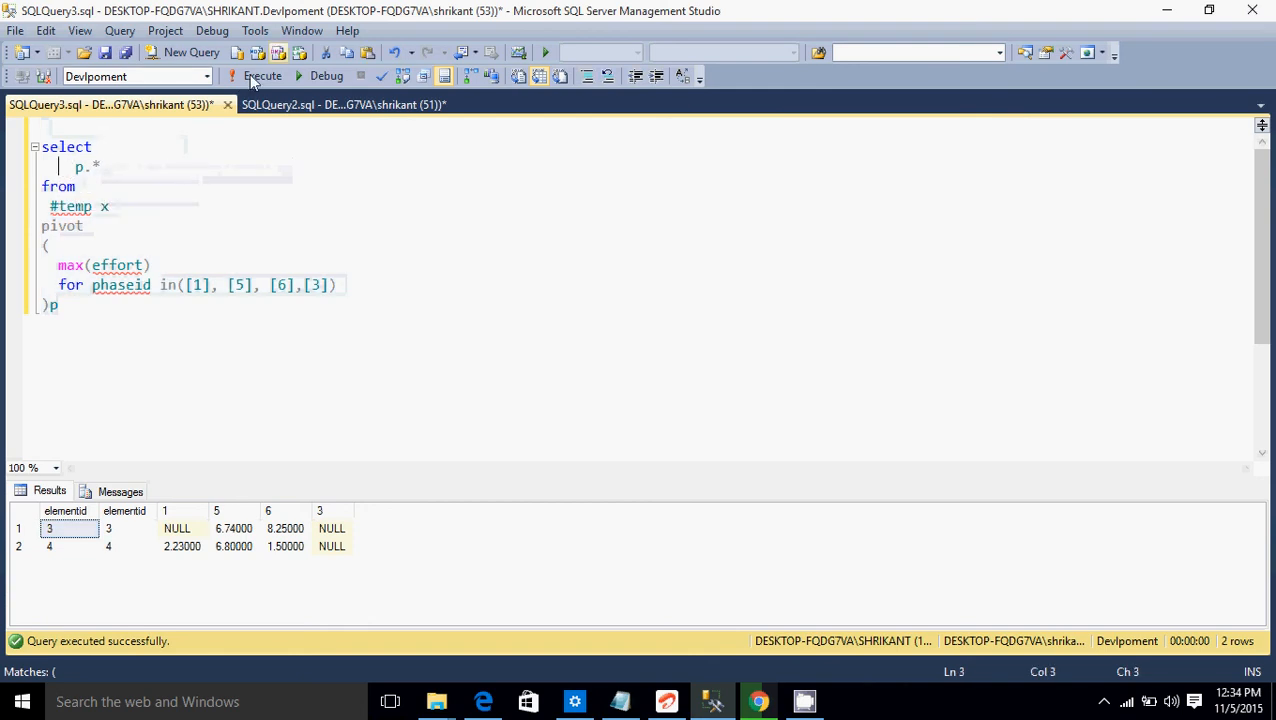
click(262, 76)
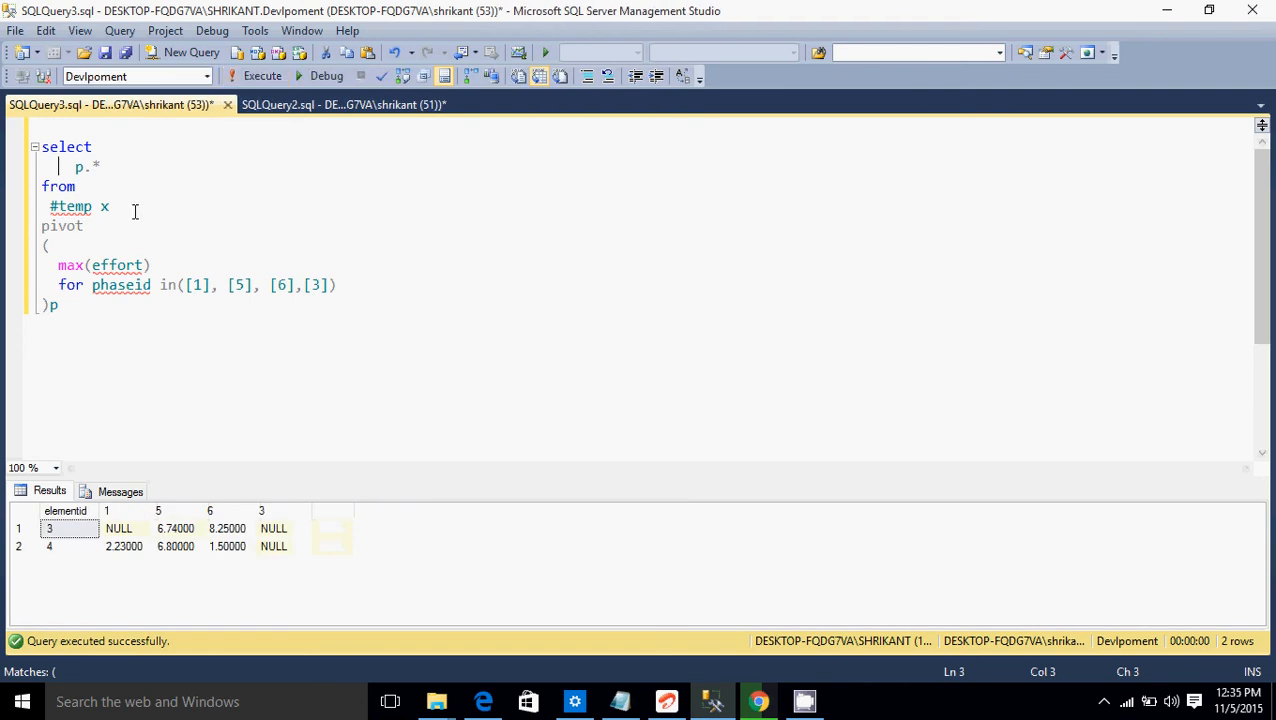
Step: Add 'select * From #temp' above the pivot query and run both statements together
double_click(70, 206)
text(s)
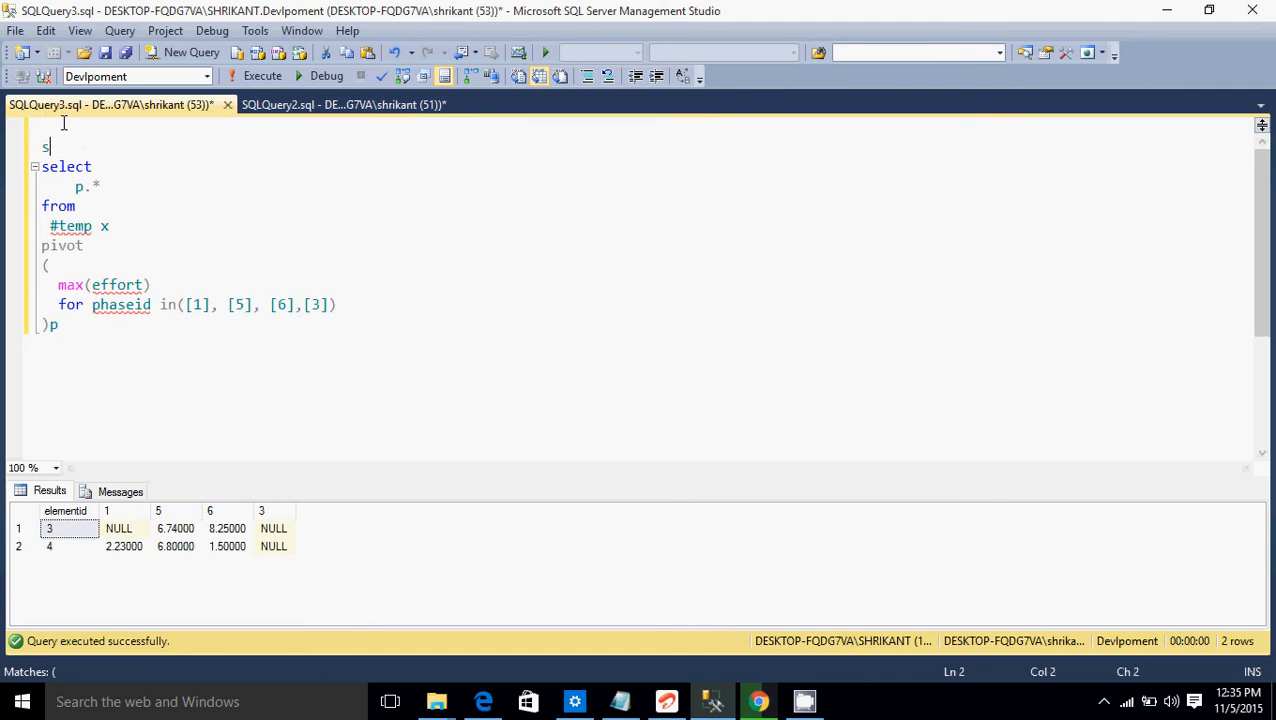
text(elect * From)
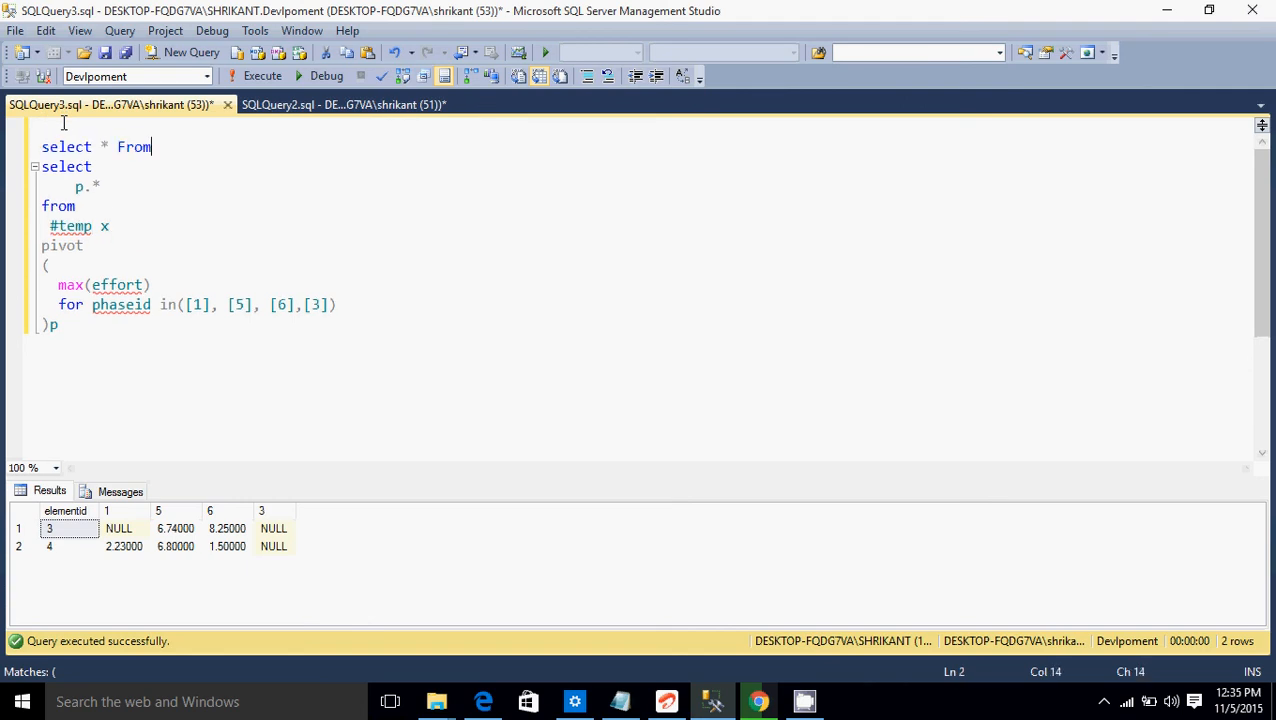
text(#temp)
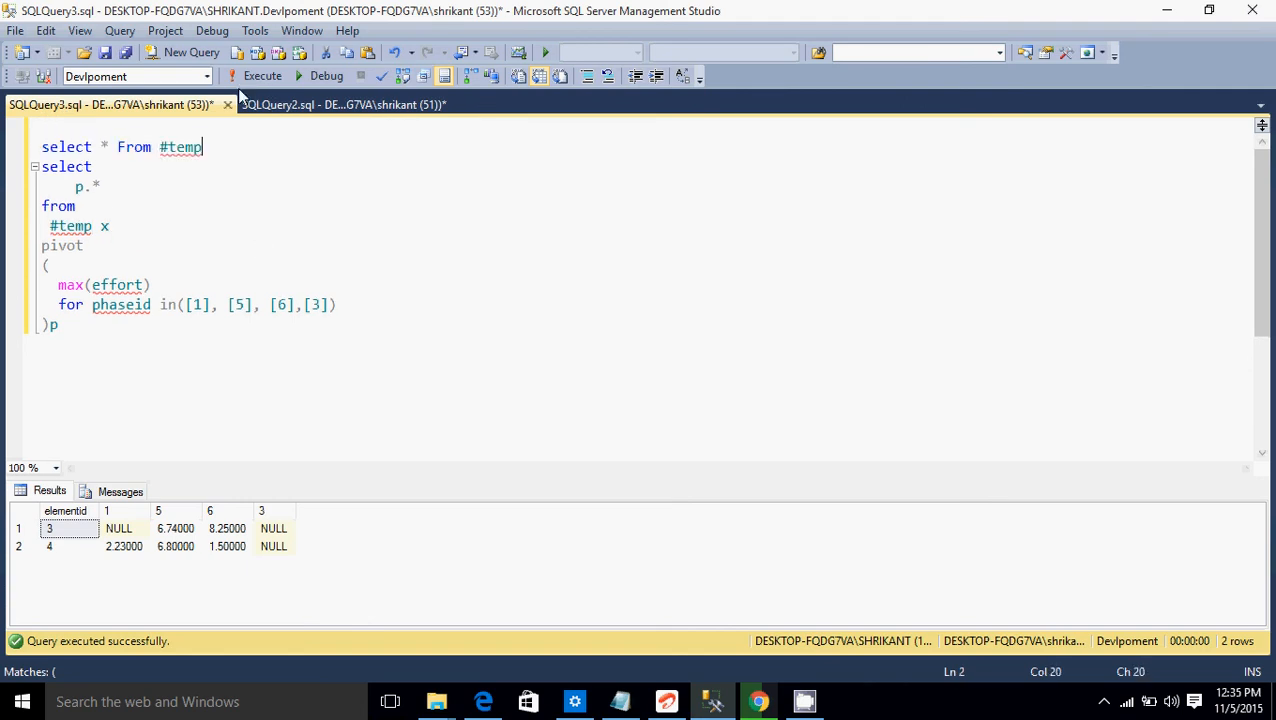
click(262, 76)
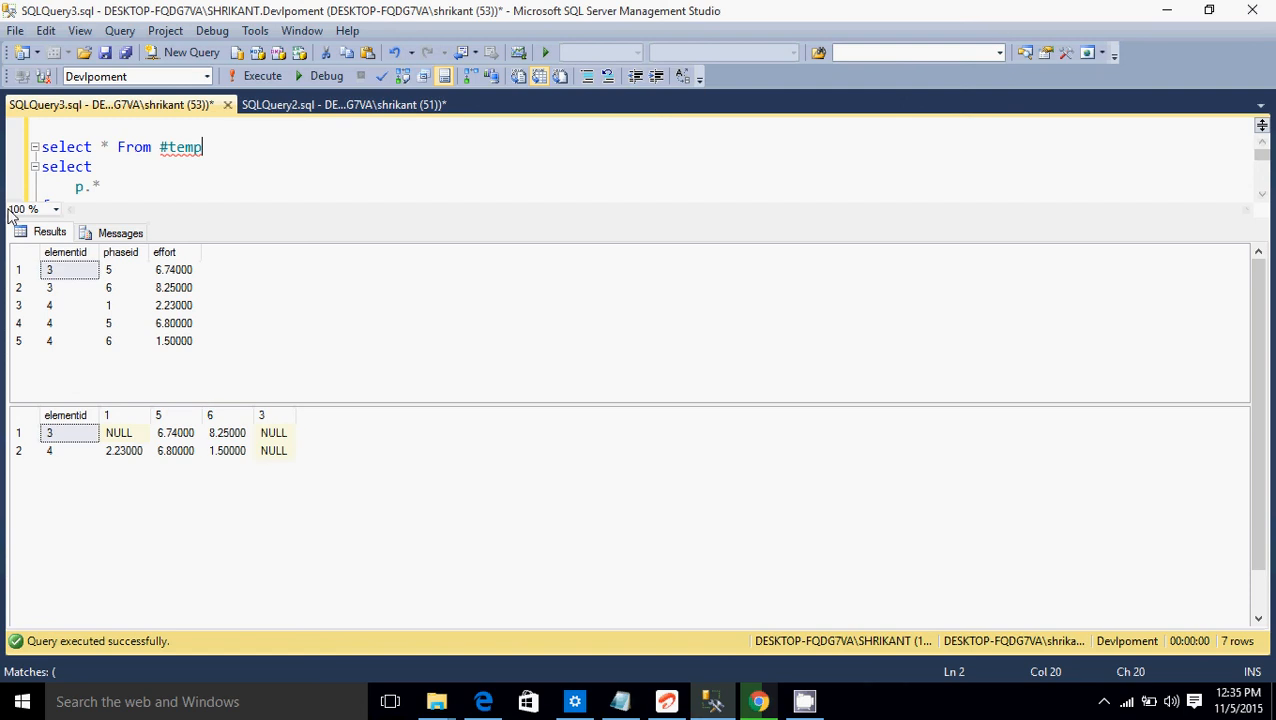
mouse_move(194, 302)
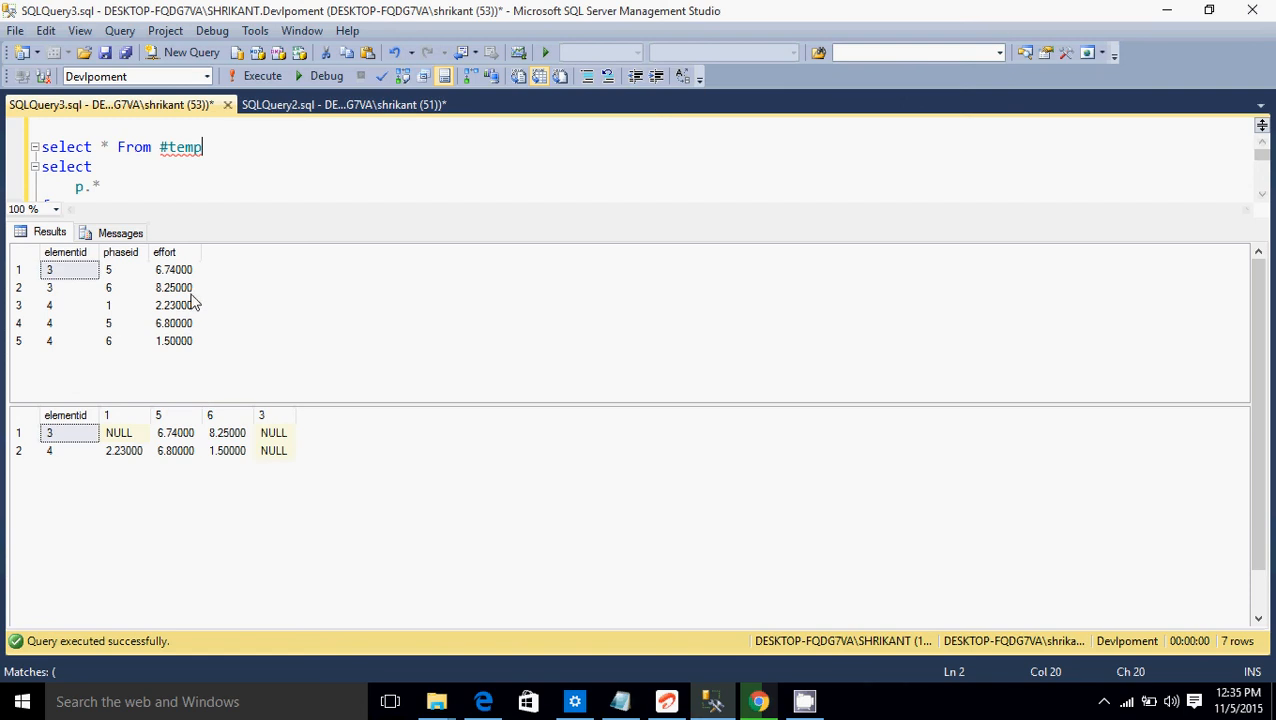
mouse_move(164, 444)
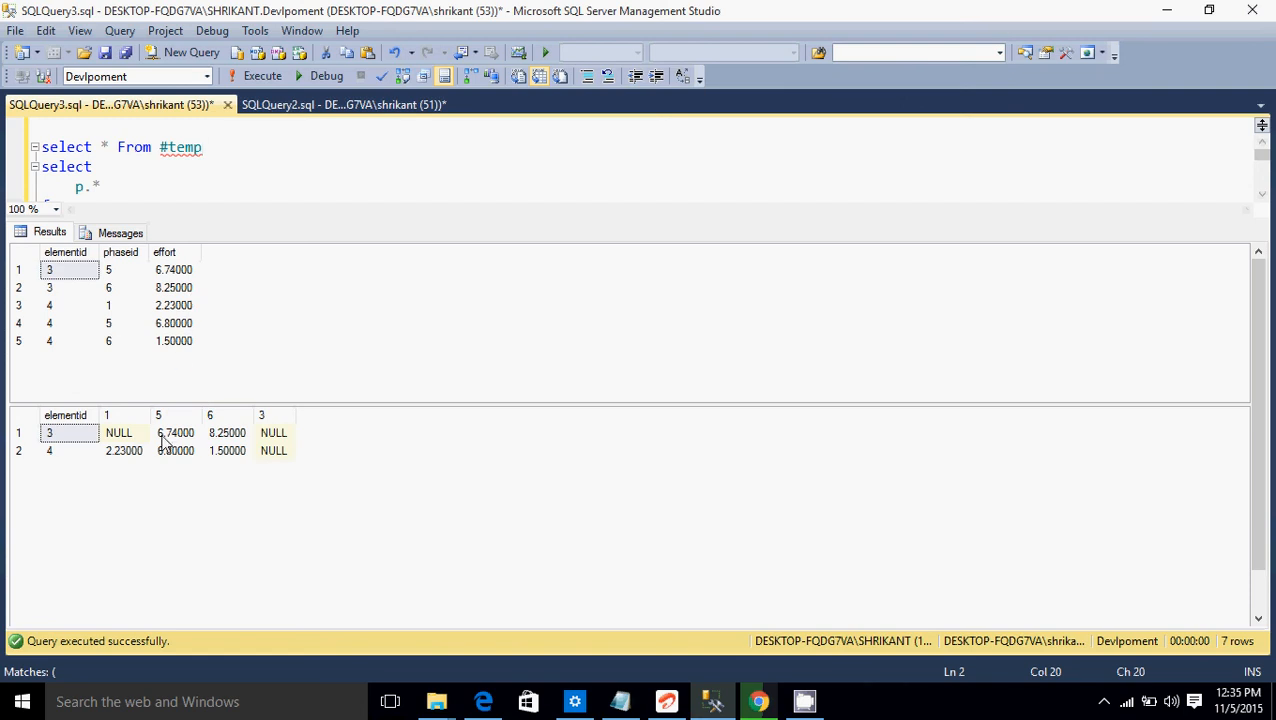
mouse_move(164, 448)
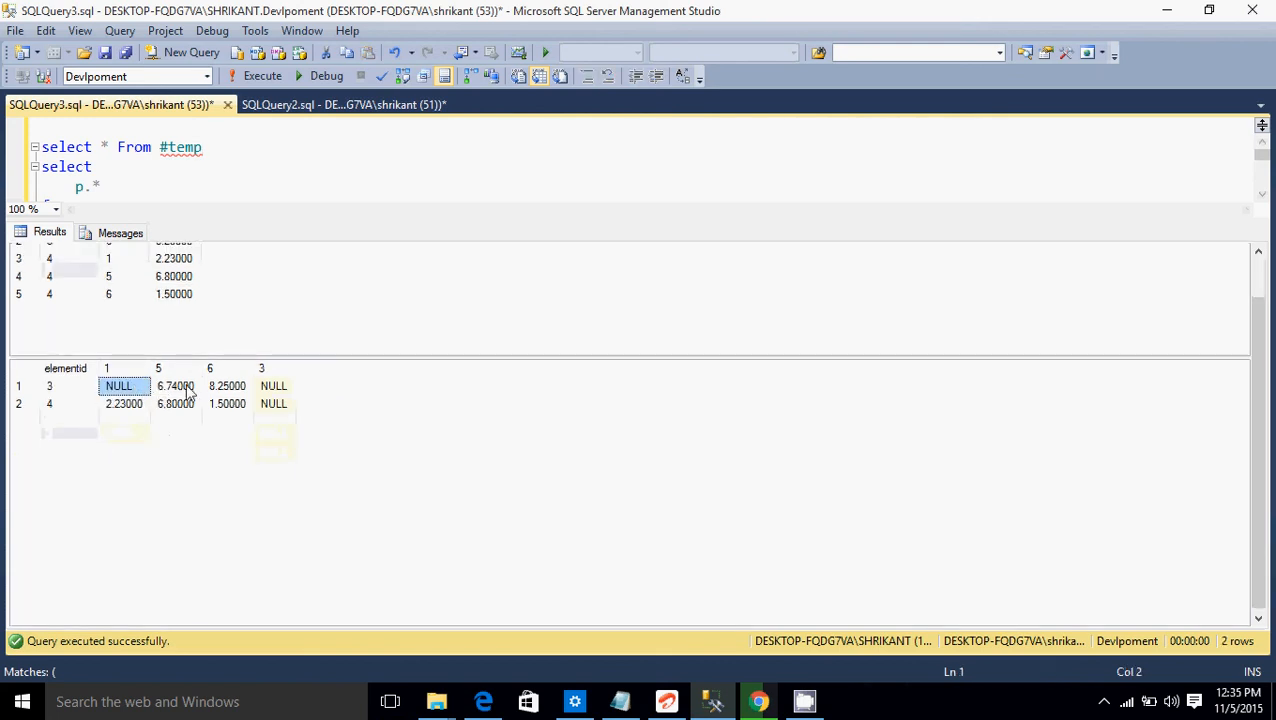
mouse_move(324, 402)
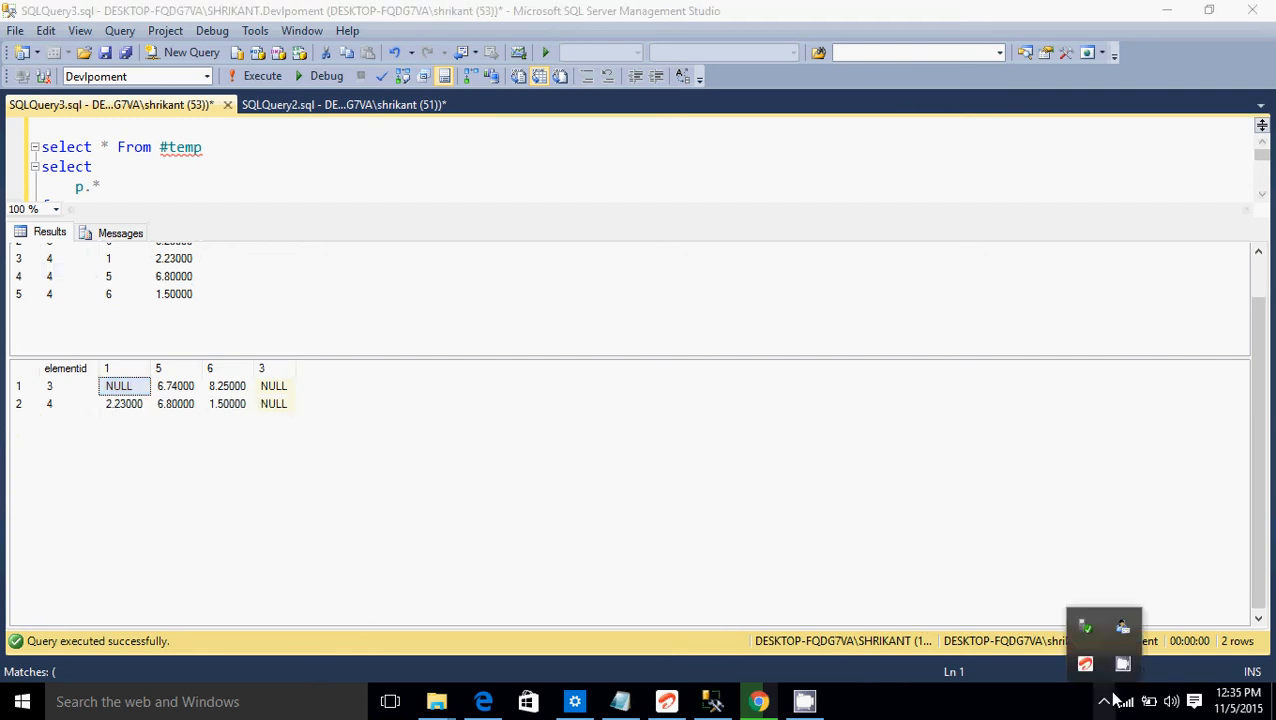
mouse_move(1084, 658)
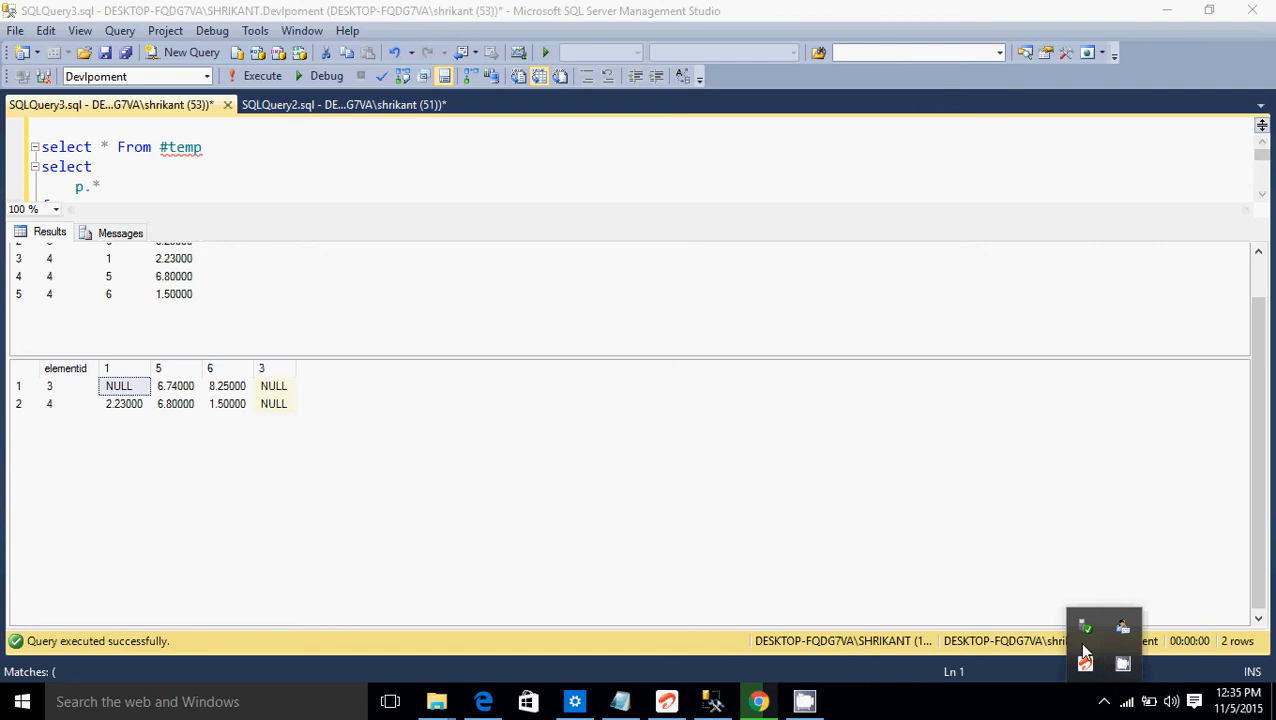
click(1122, 664)
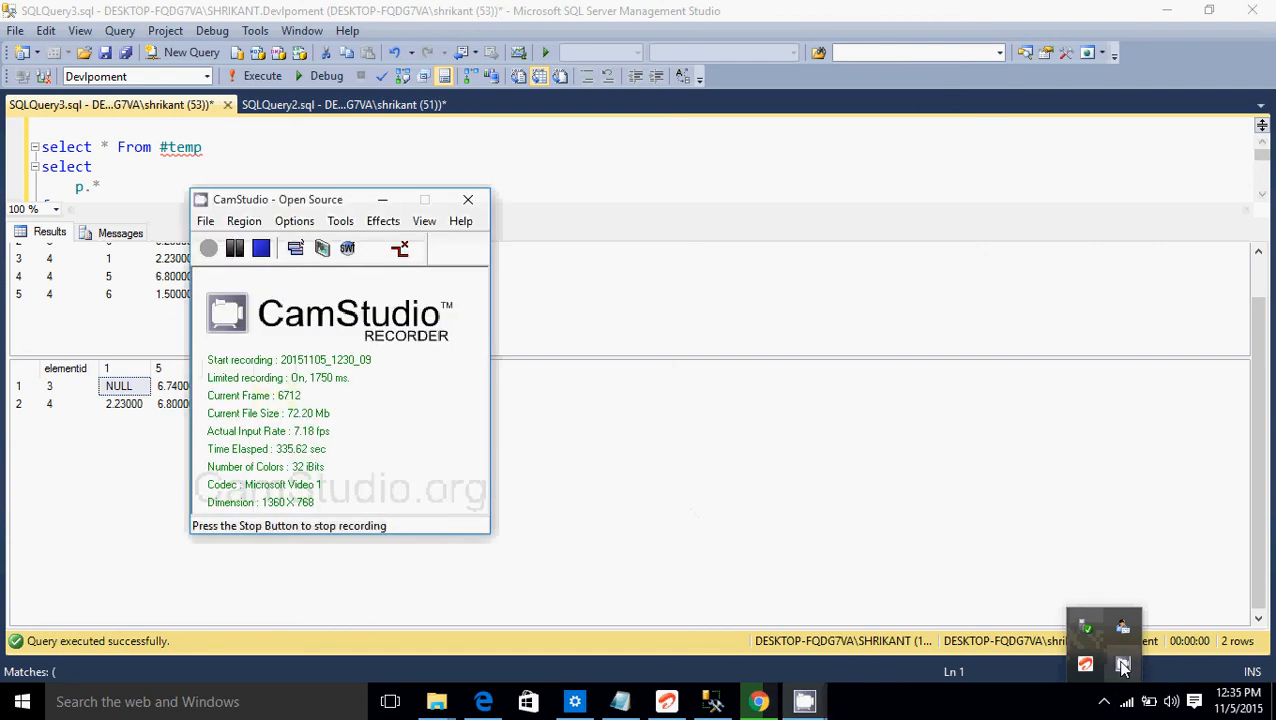